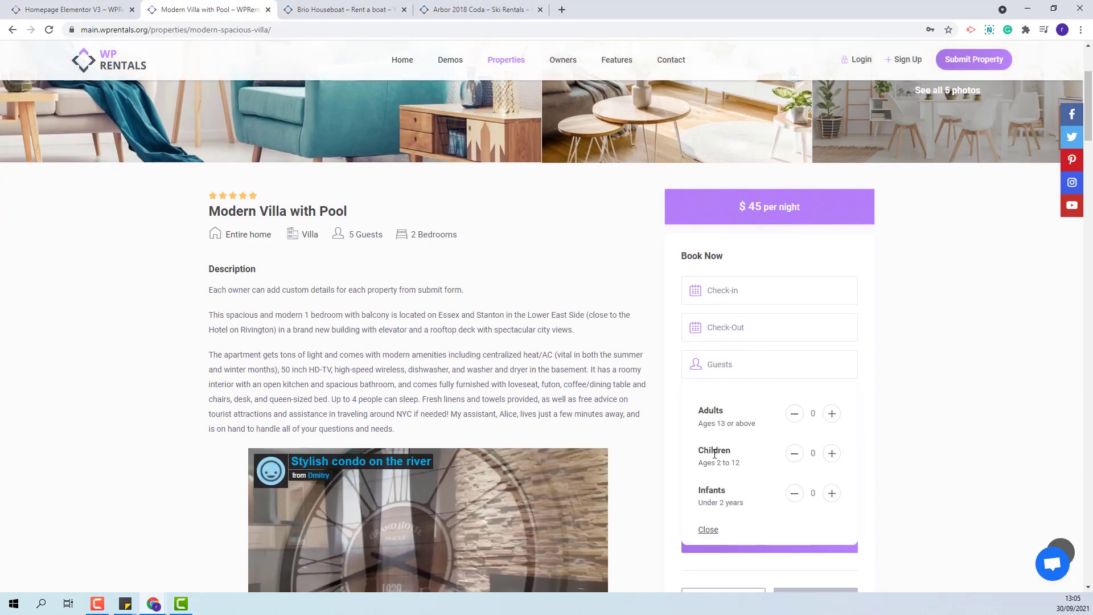
mouse_move(523, 465)
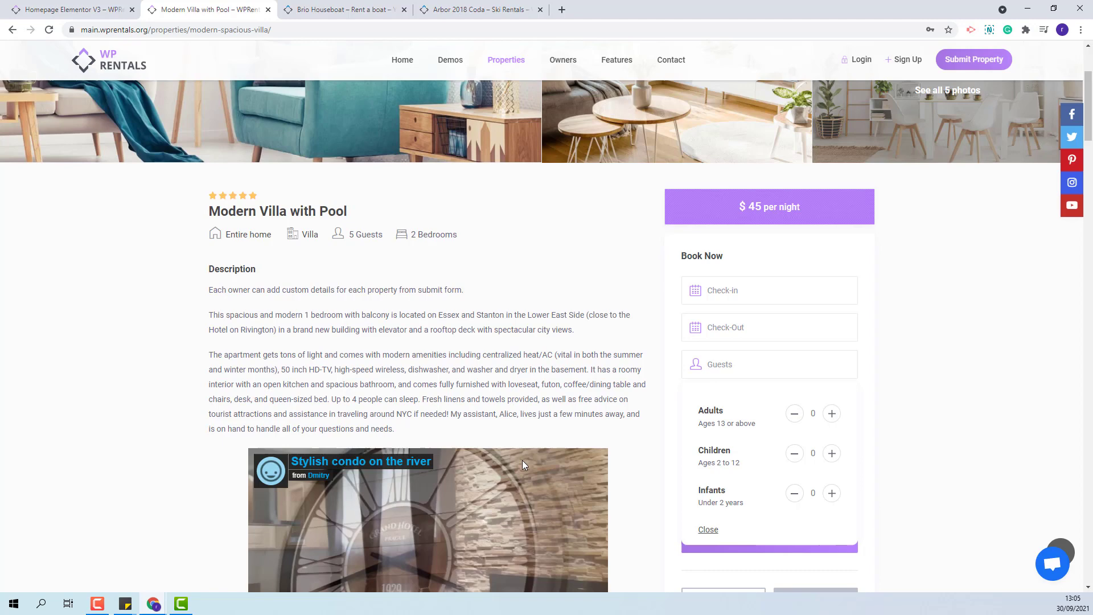
- View the Brio Houseboat listing's Guests dropdown of plain guest counts
left_click(341, 9)
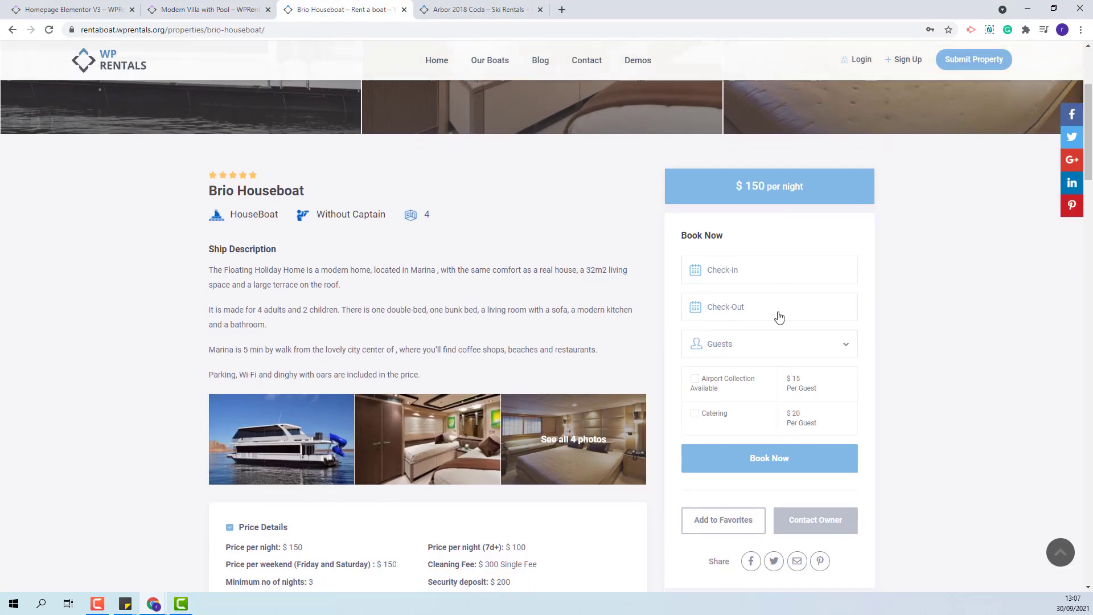
left_click(769, 344)
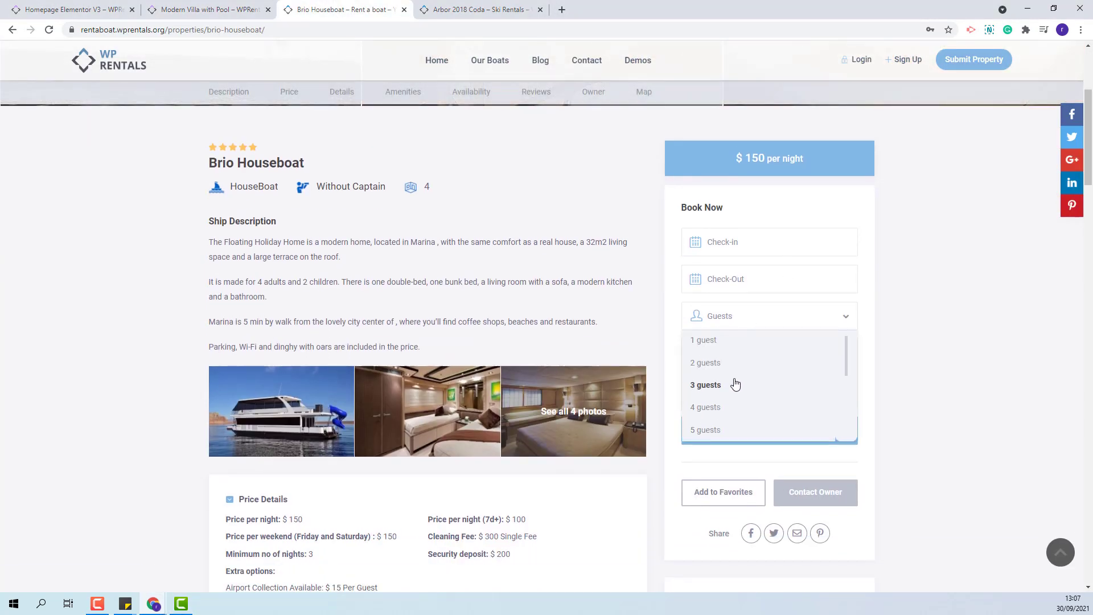
scroll("down", 3)
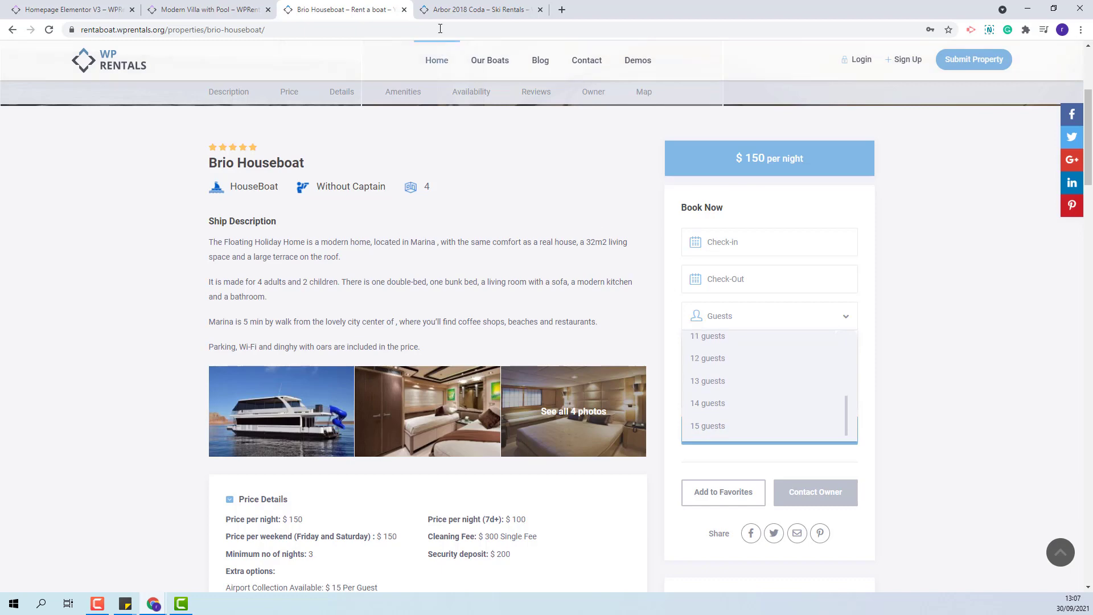
- View the Arbor 2018 Coda ski rental listing, then return to the houseboat listing
left_click(479, 9)
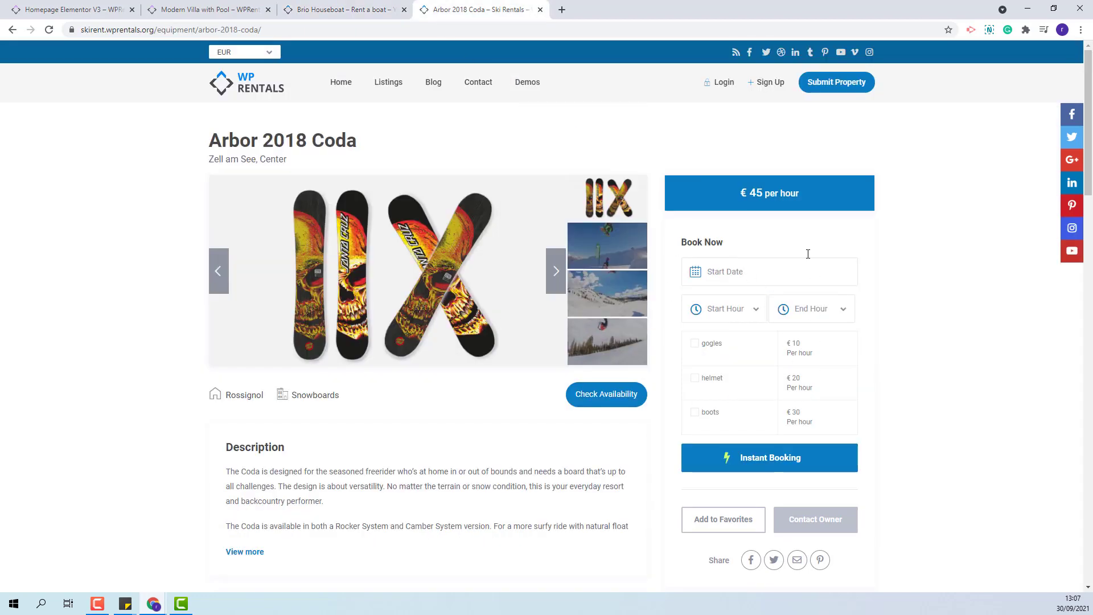
left_click(69, 9)
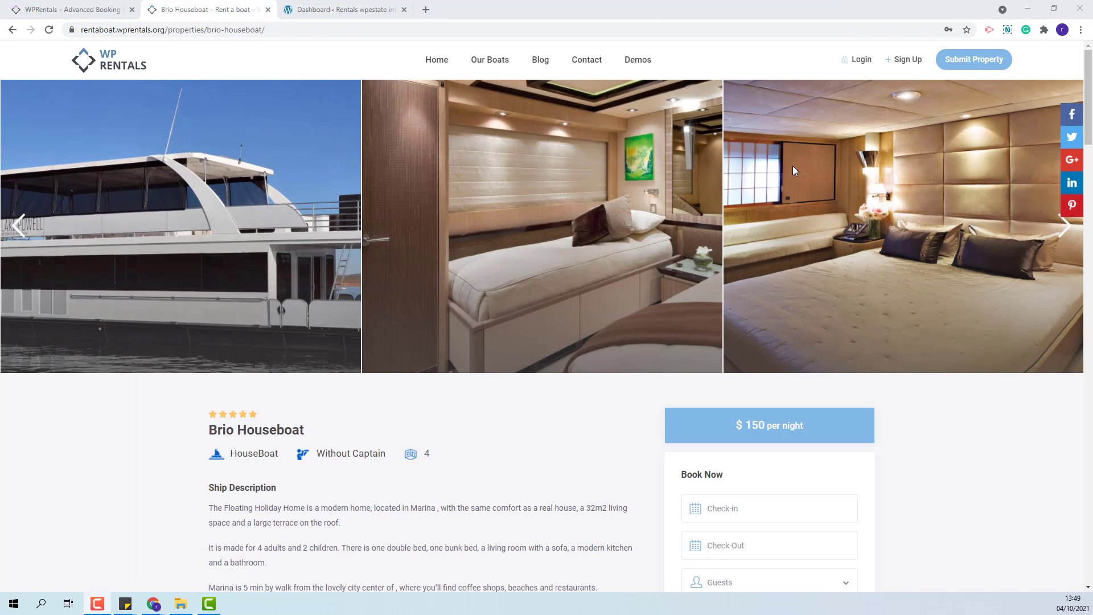
- Scroll the houseboat's Guests list from 1 to 15 guests, then bring up the WordPress dashboard
scroll("down", 3)
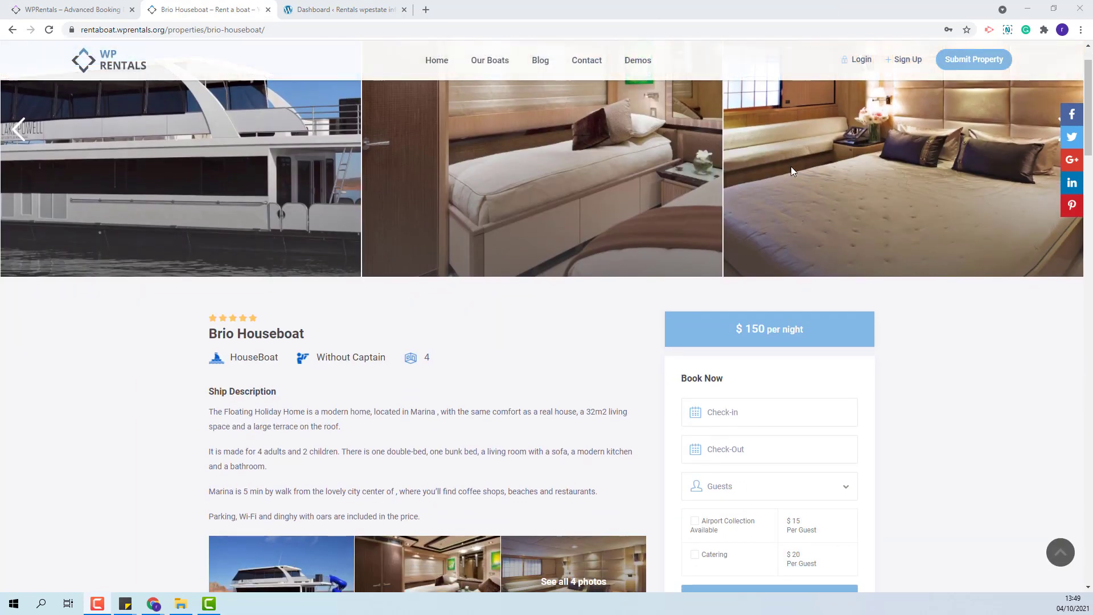
scroll("down", 3)
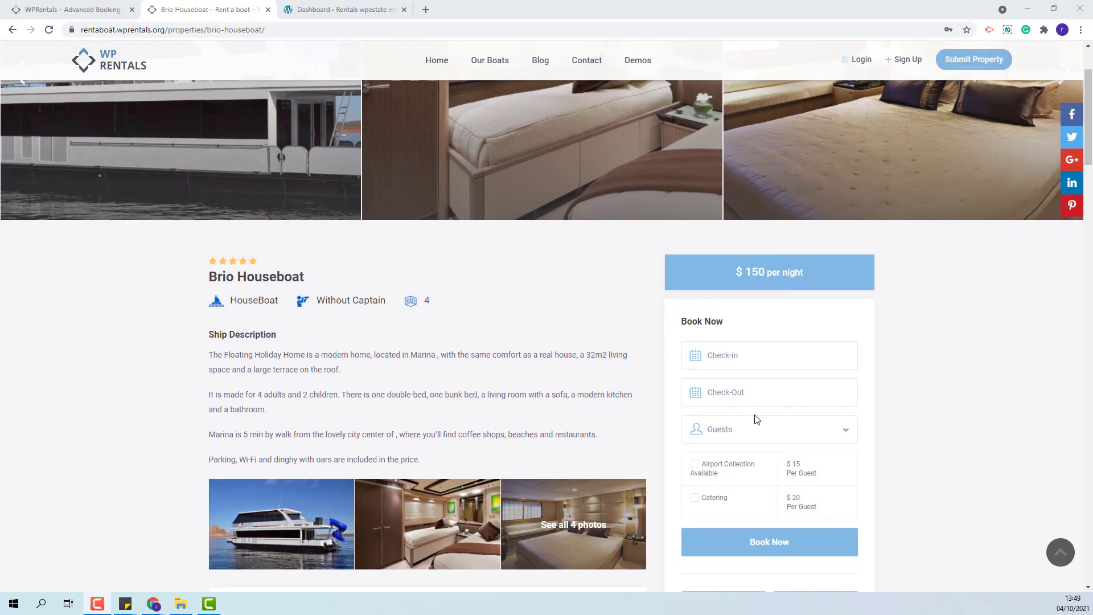
left_click(766, 429)
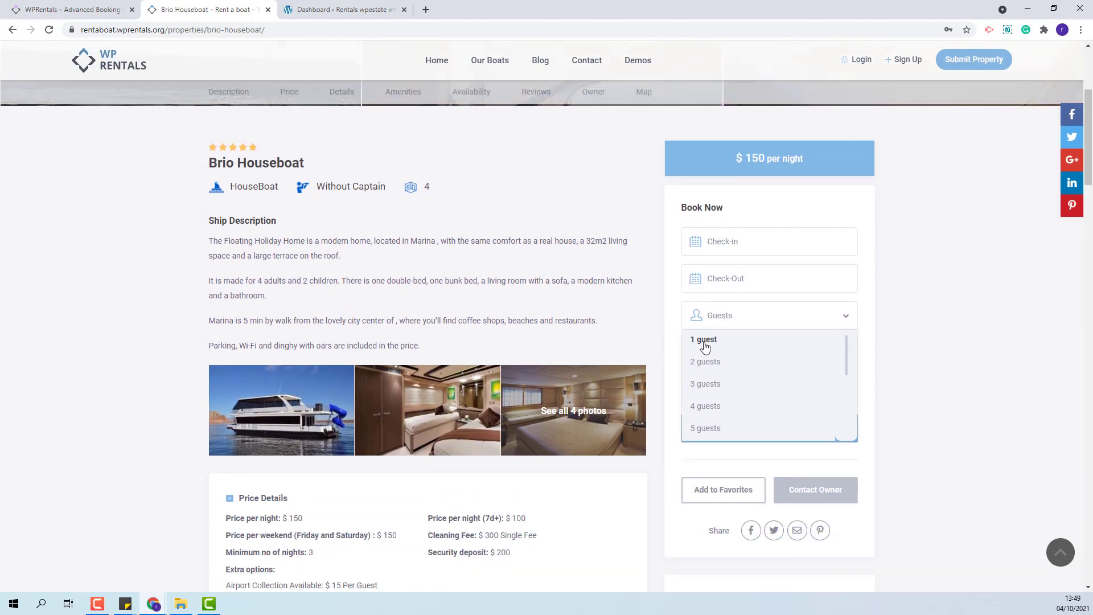
scroll("down", 3)
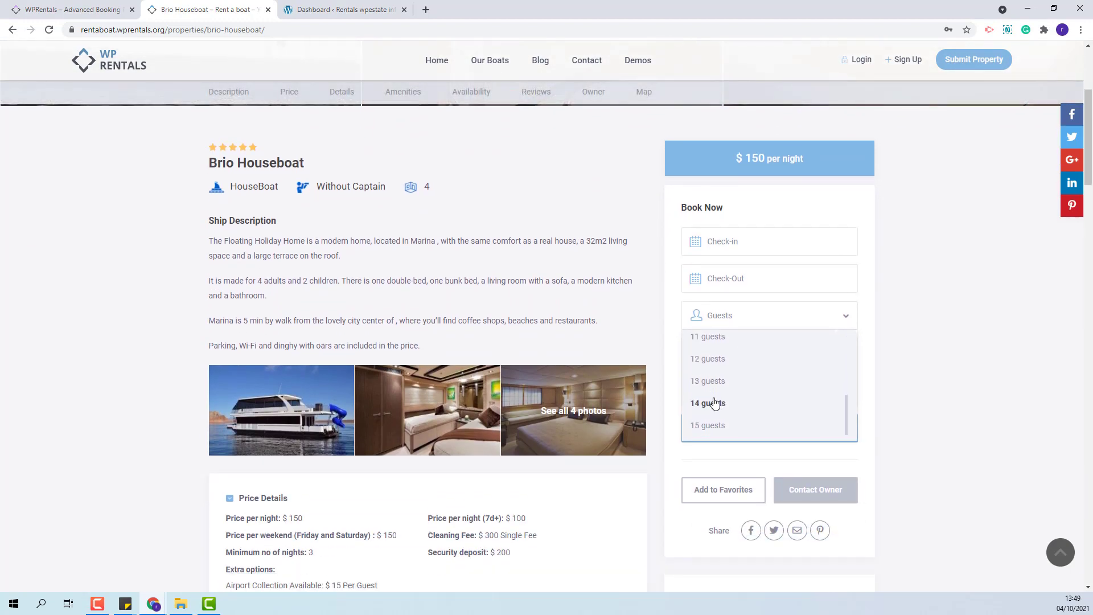
left_click(344, 9)
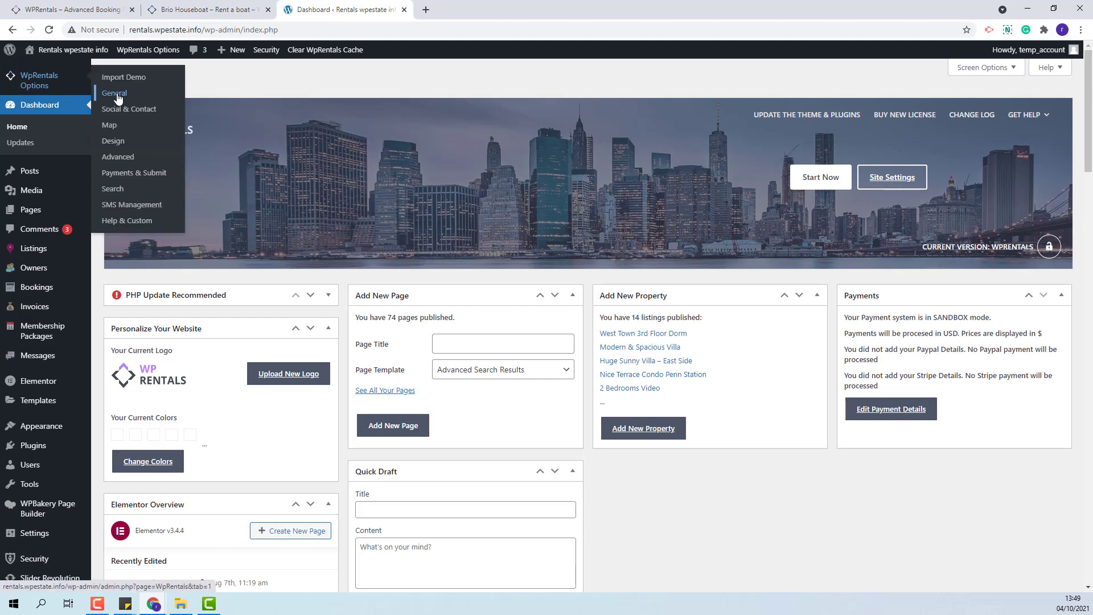
- In Booking Settings, set 'Enable advanced guest control?' to no and save changes
left_click(114, 93)
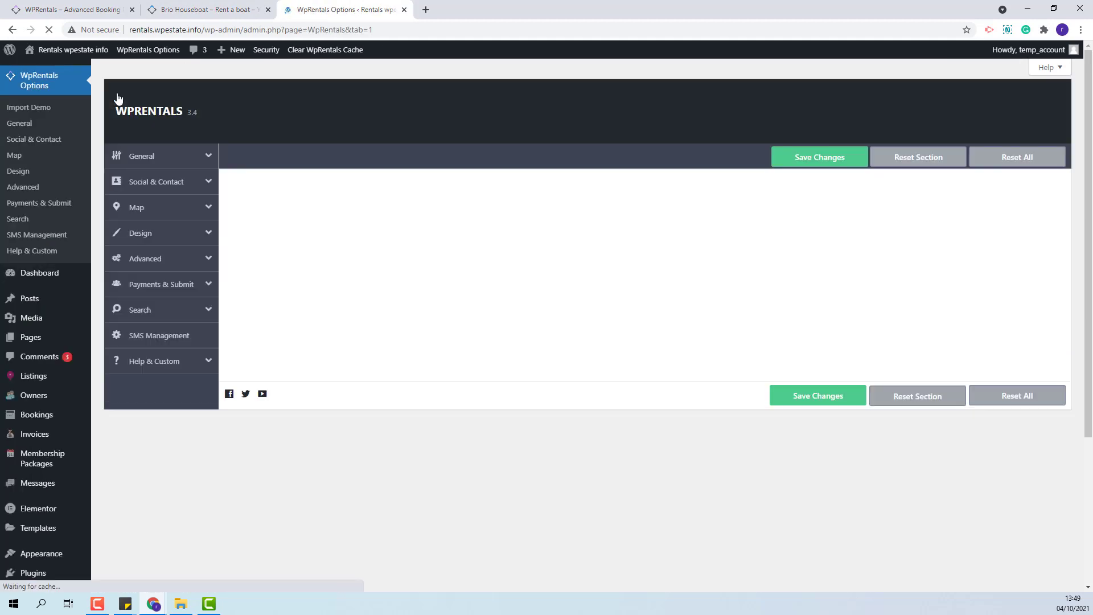
left_click(143, 156)
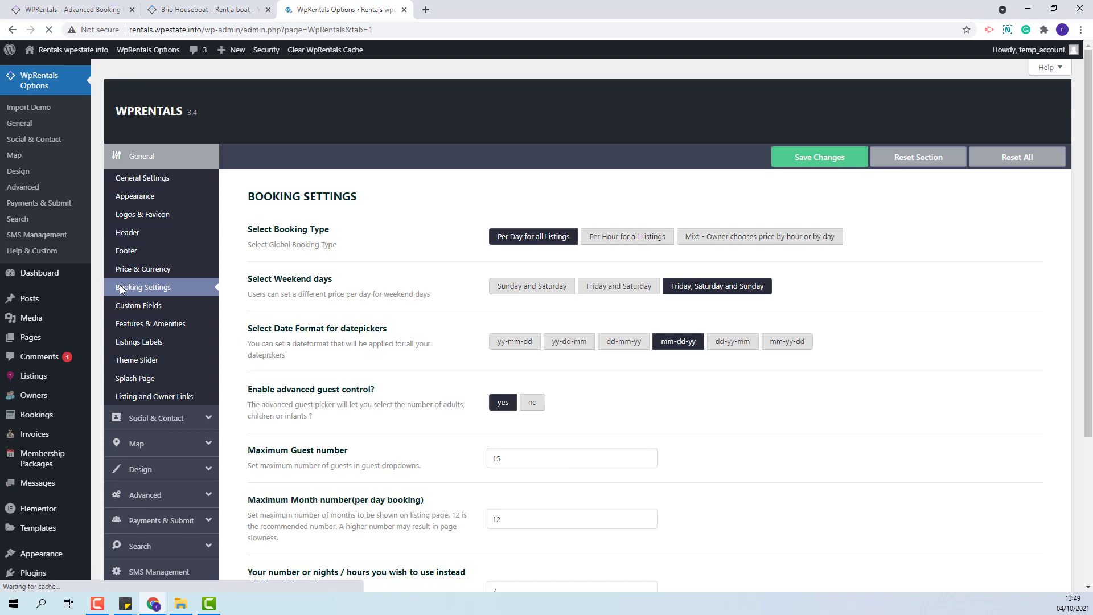
mouse_move(143, 314)
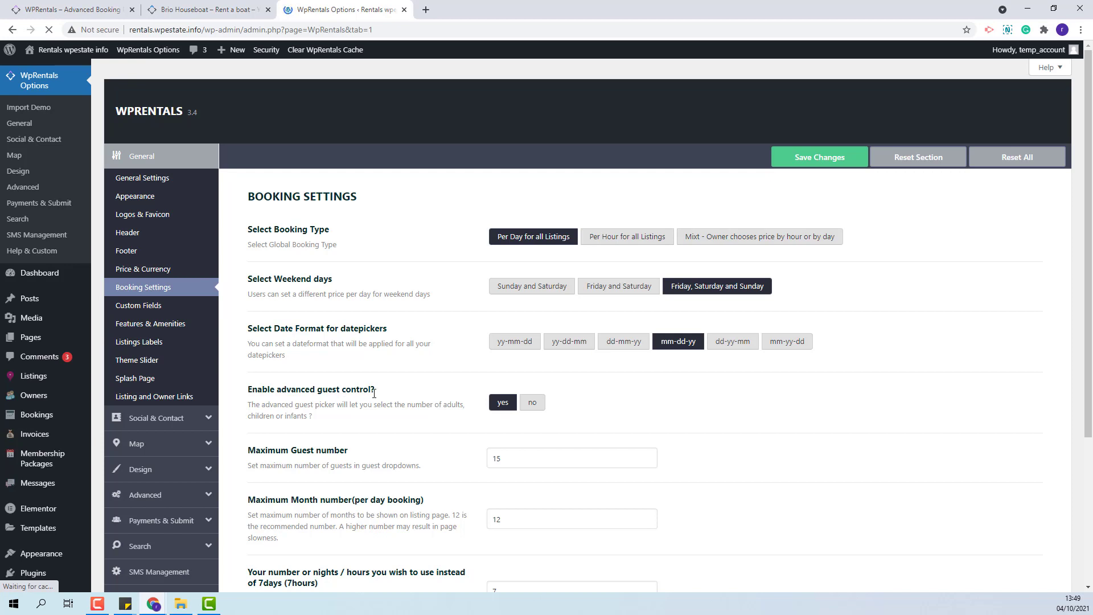
left_click(532, 402)
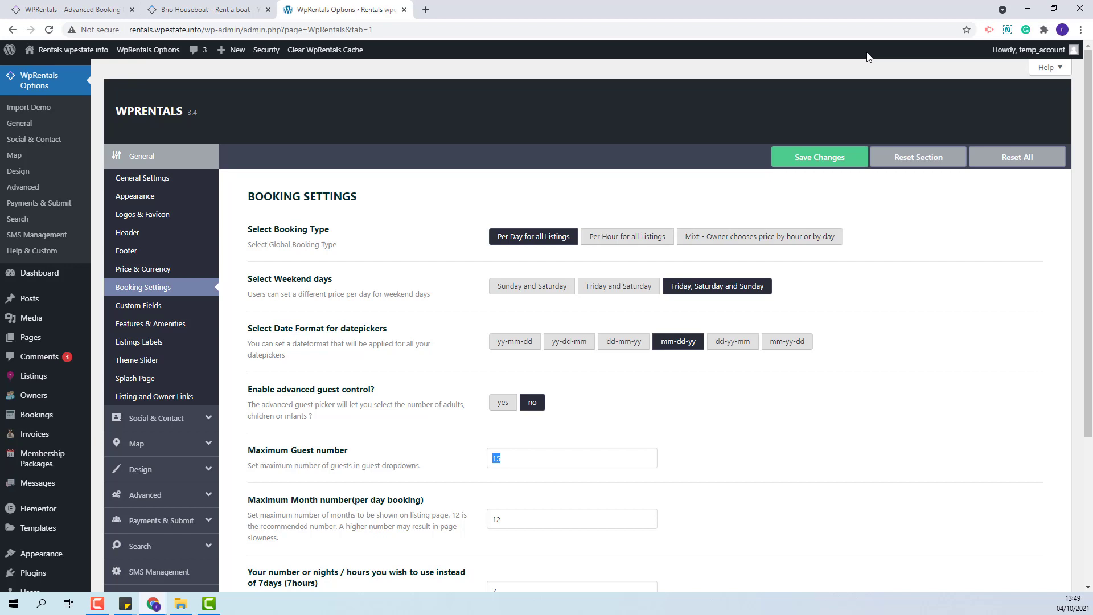
left_click(818, 157)
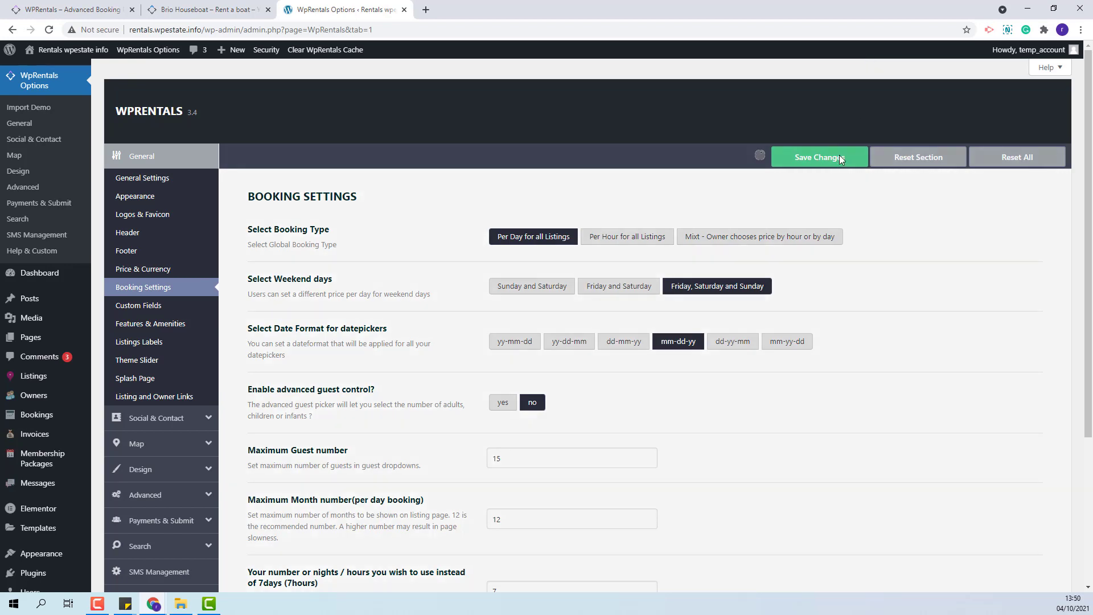
left_click(818, 157)
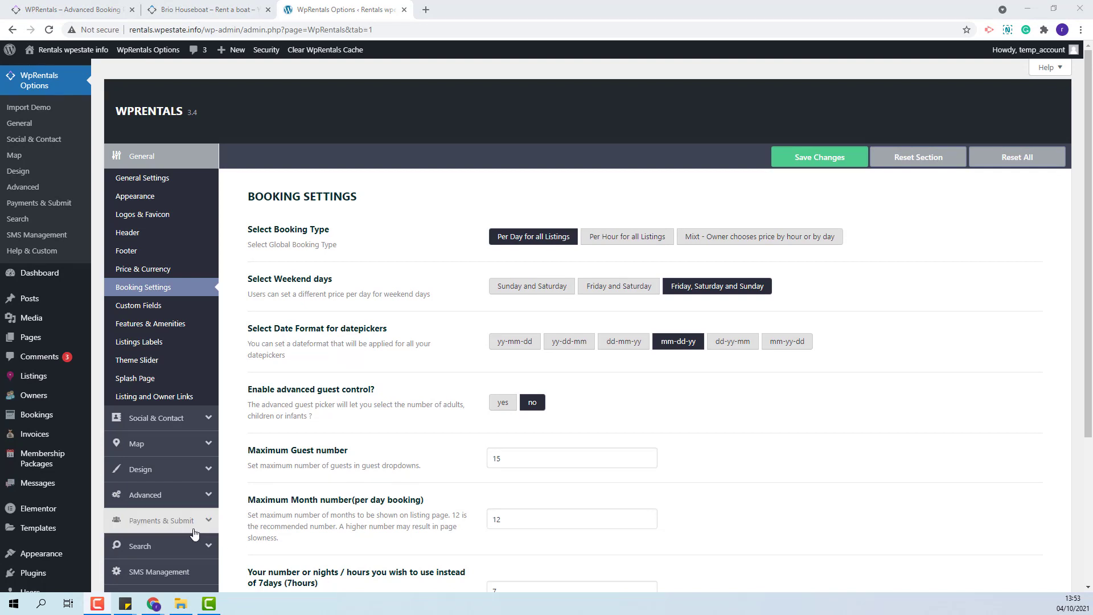
mouse_move(144, 529)
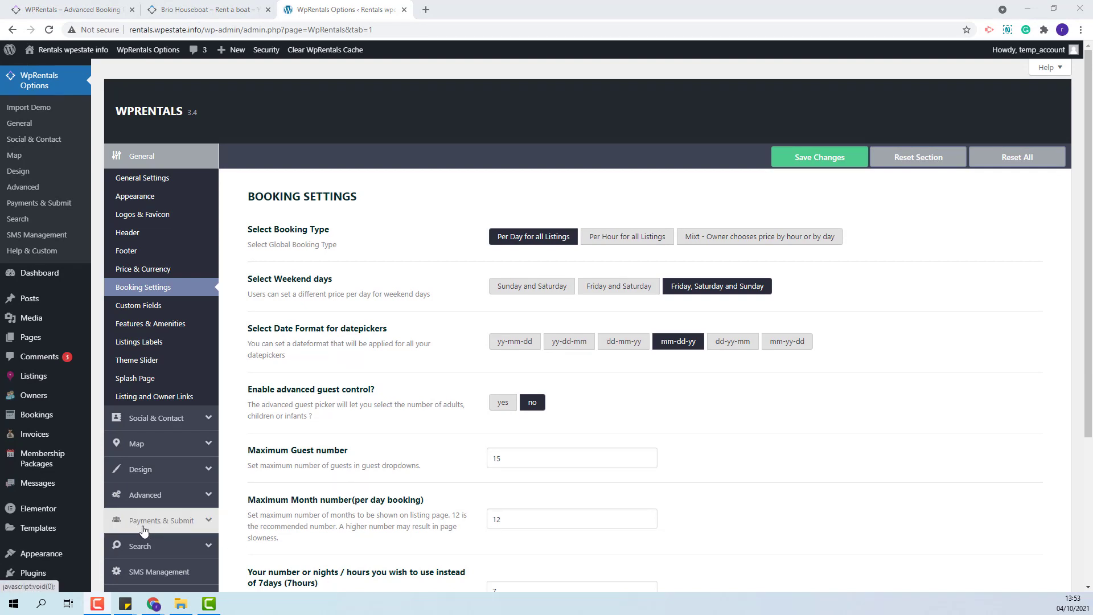
- On Listing Submit Page settings, keep the Guest dropdown shown and adjust the submission fields
left_click(162, 519)
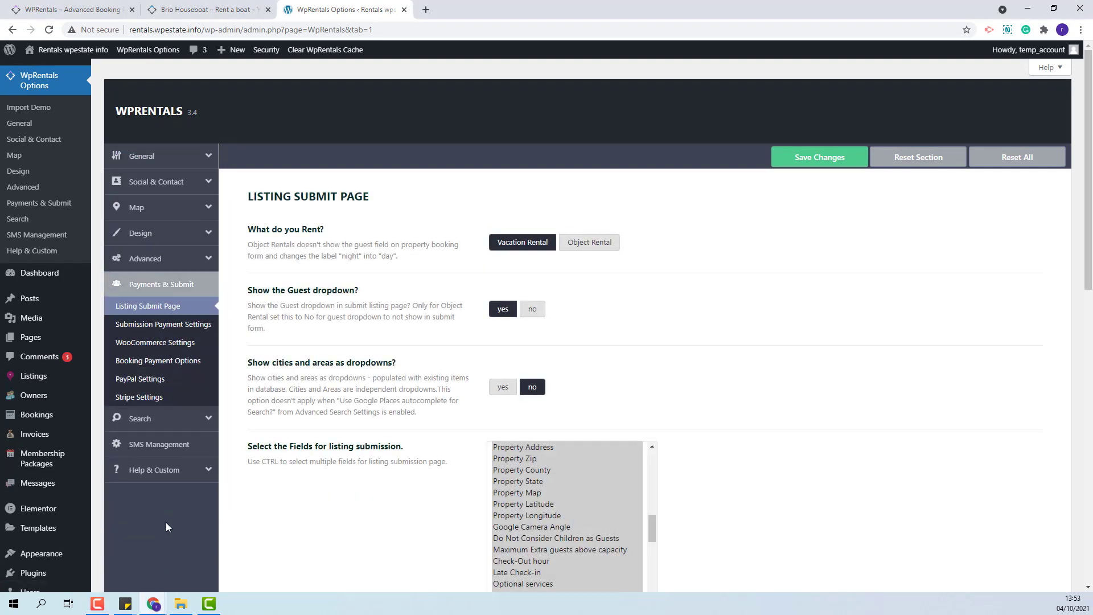
mouse_move(631, 468)
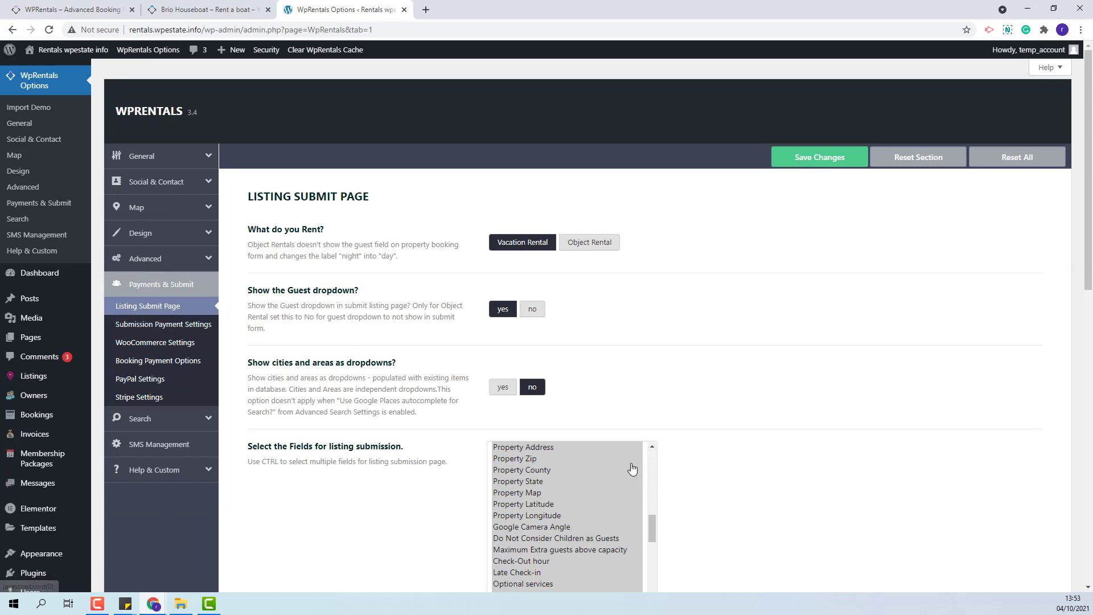
scroll("down", 3)
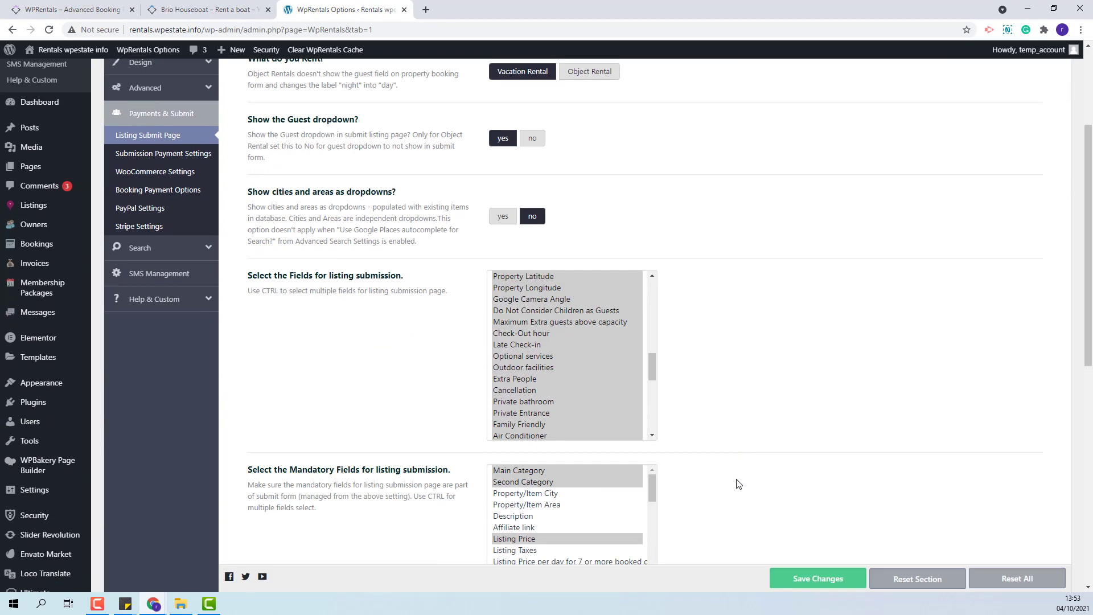
mouse_move(605, 343)
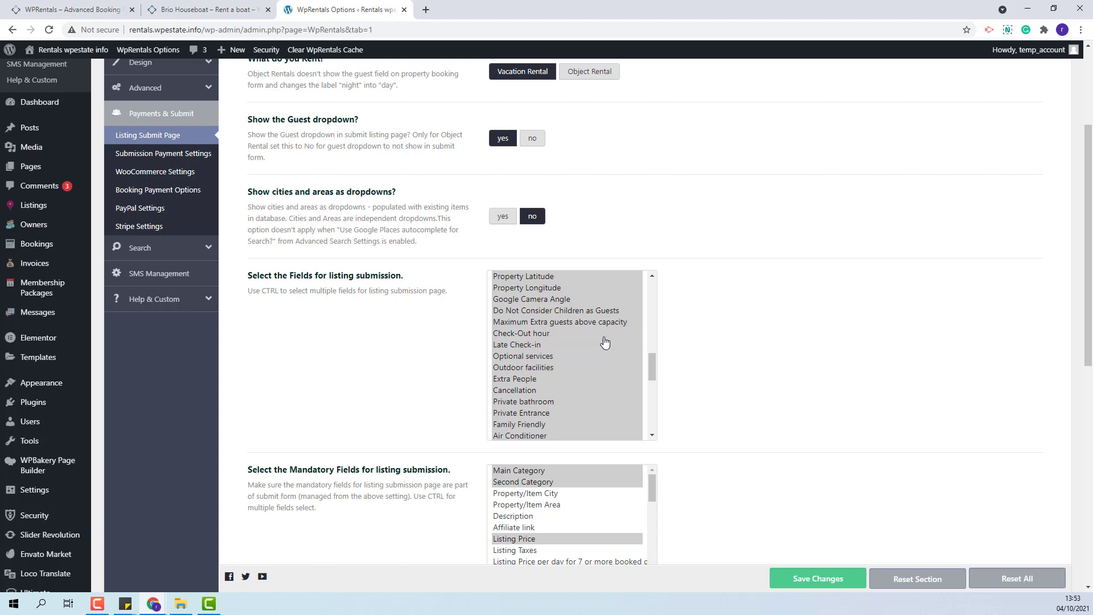
scroll("up", 3)
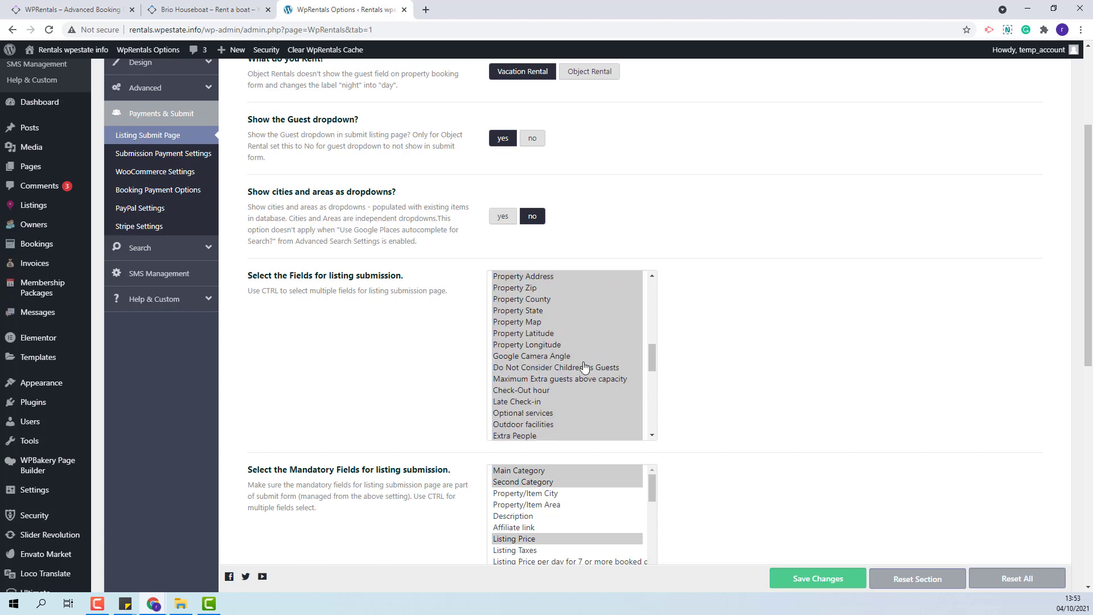
mouse_move(572, 373)
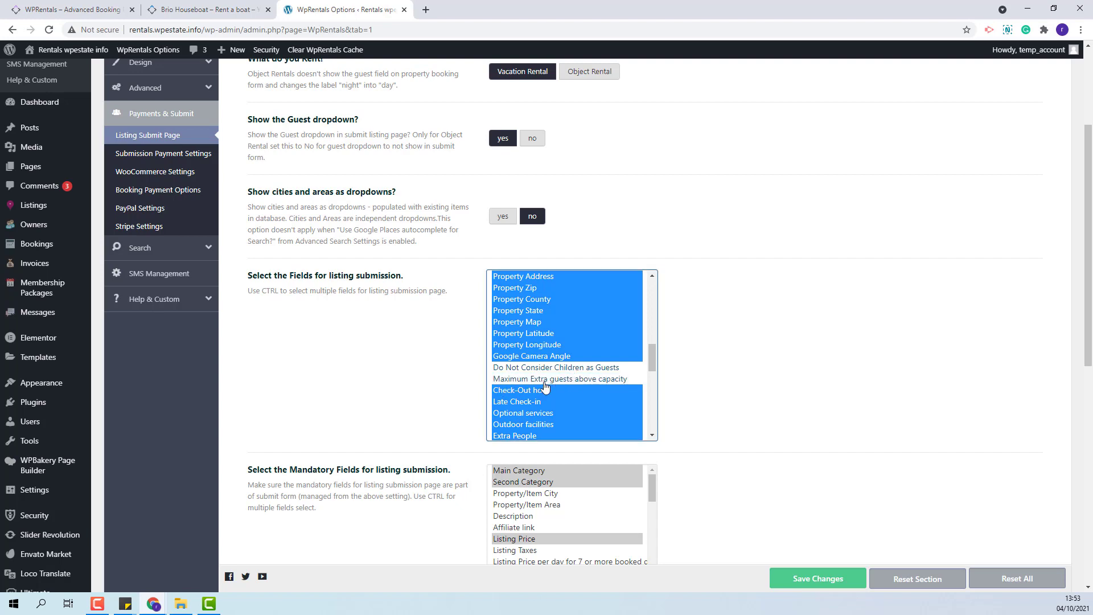
left_click(846, 334)
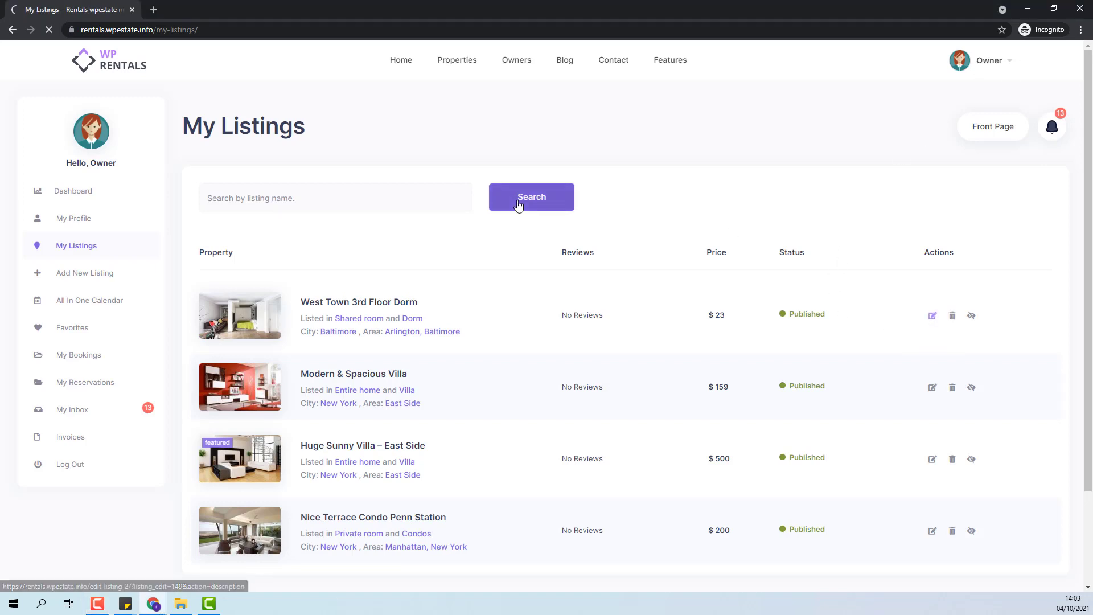
- Edit West Town 3rd Floor Dorm and pick its guest number from the plain Guest No list
left_click(933, 315)
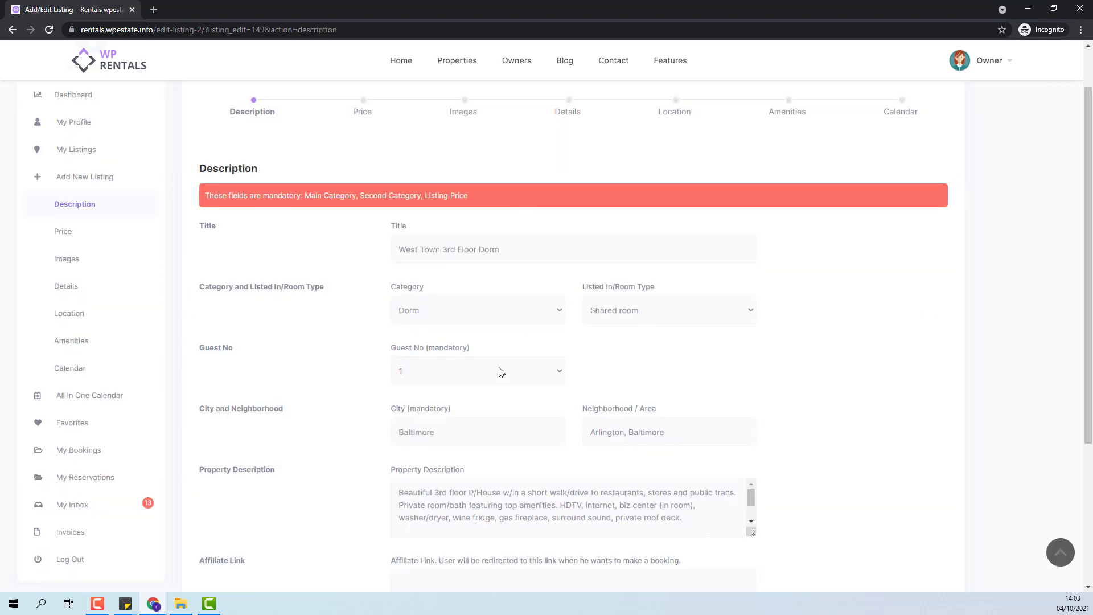
mouse_move(447, 366)
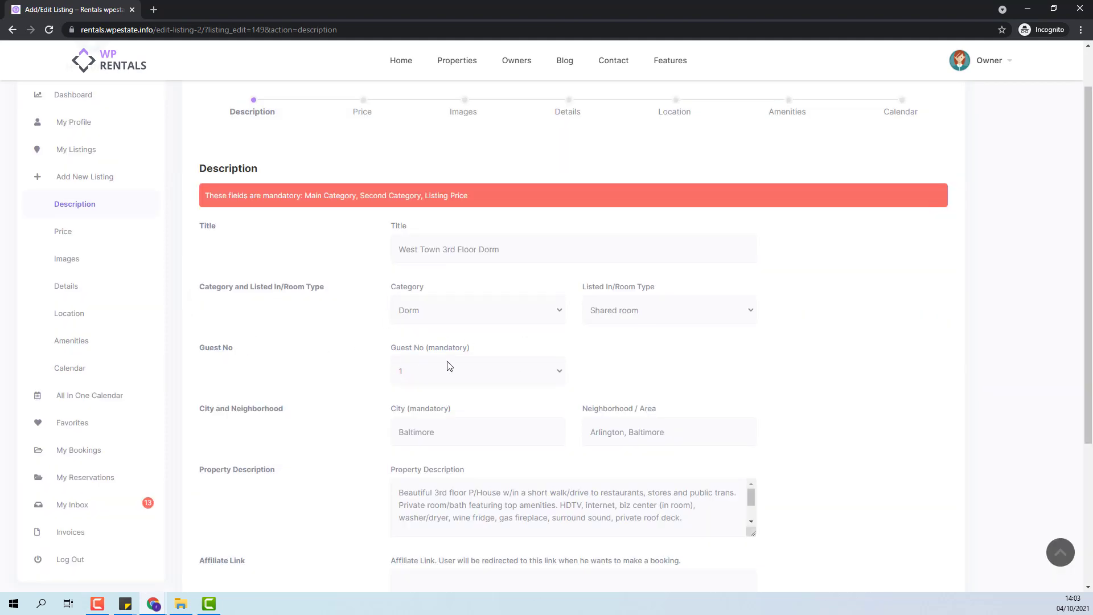
mouse_move(472, 381)
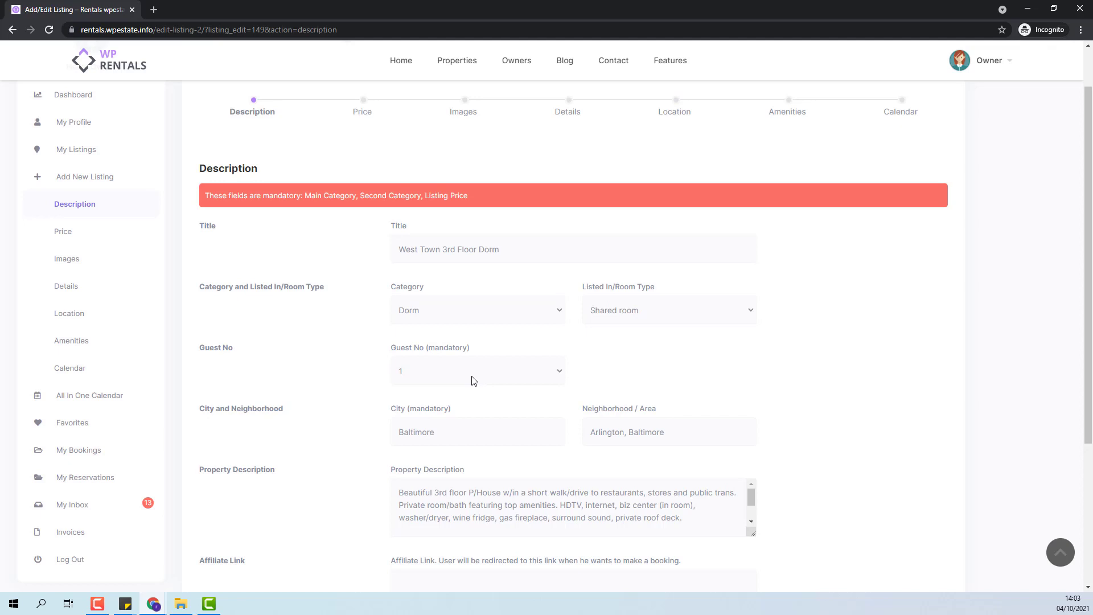
mouse_move(430, 380)
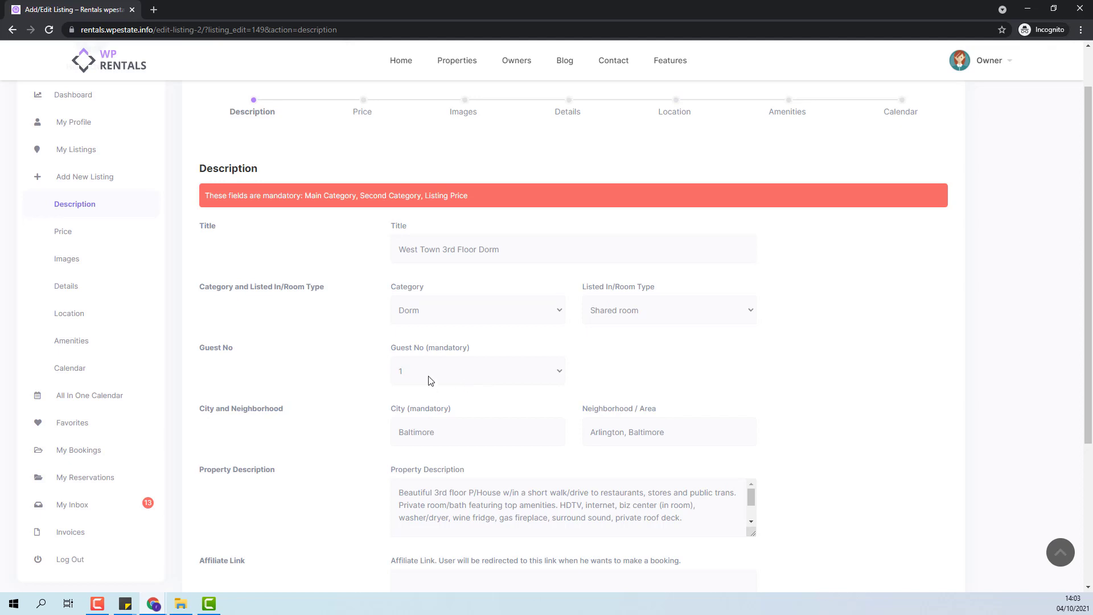
left_click(477, 370)
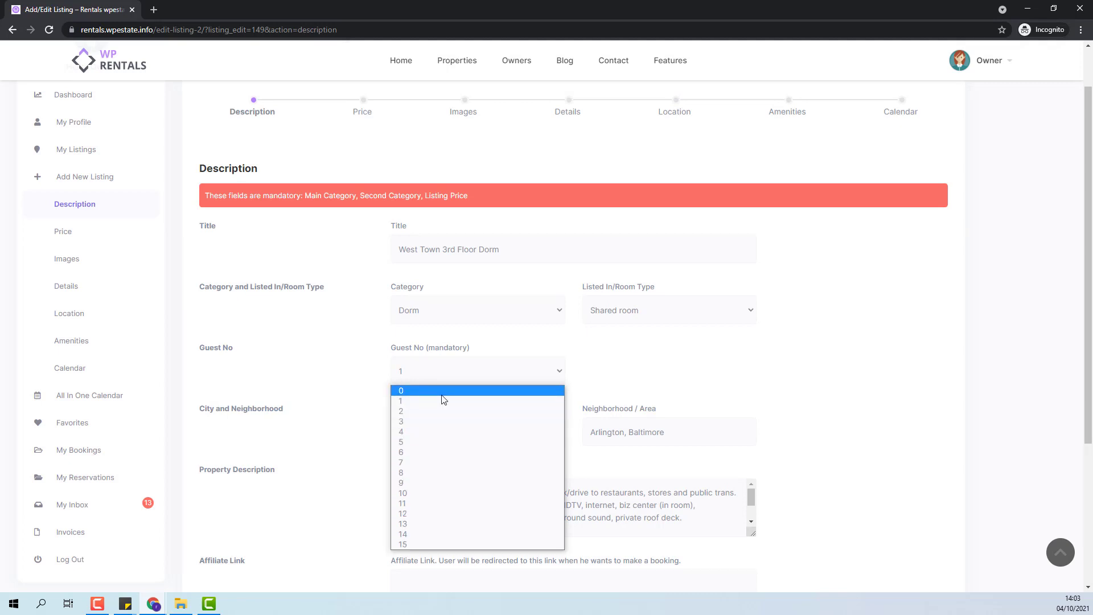
left_click(402, 493)
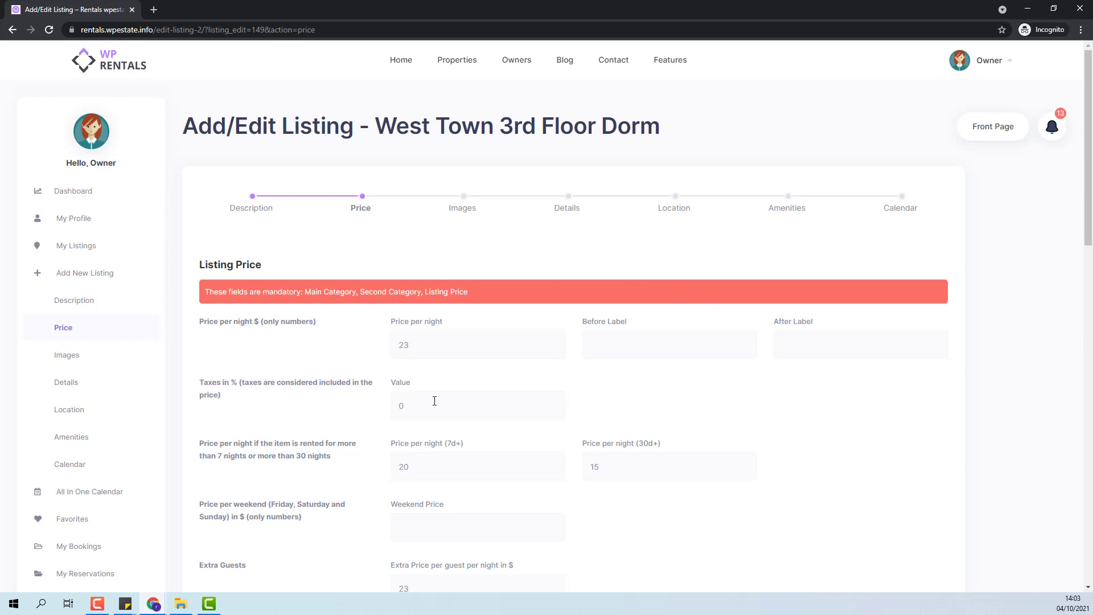
mouse_move(443, 490)
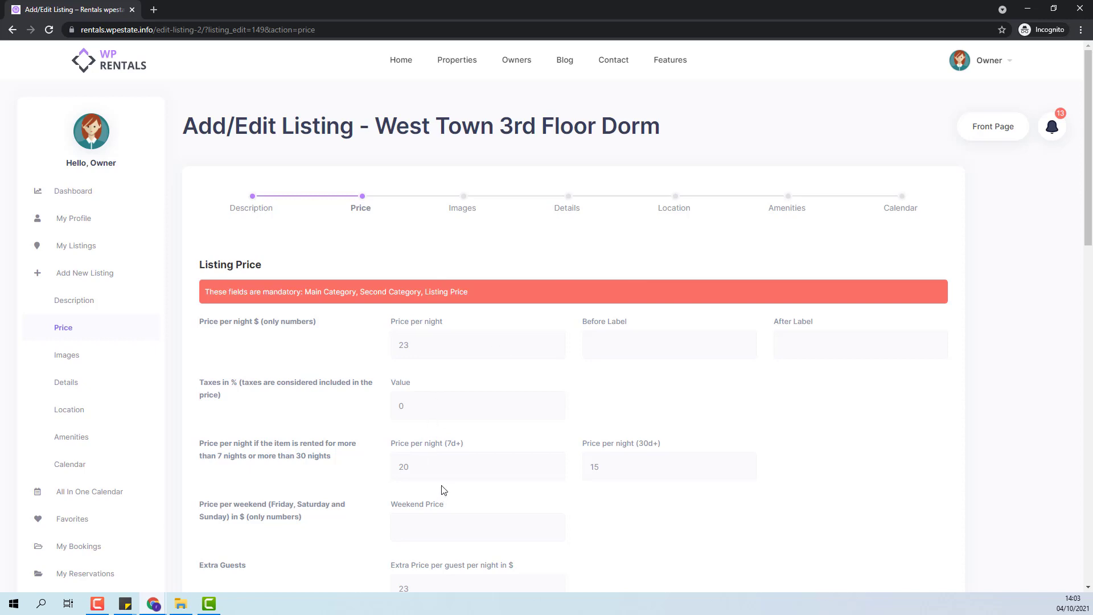
- Enable 'Pay by the no of guests' with the extra-guest price at 23 per night
scroll("down", 3)
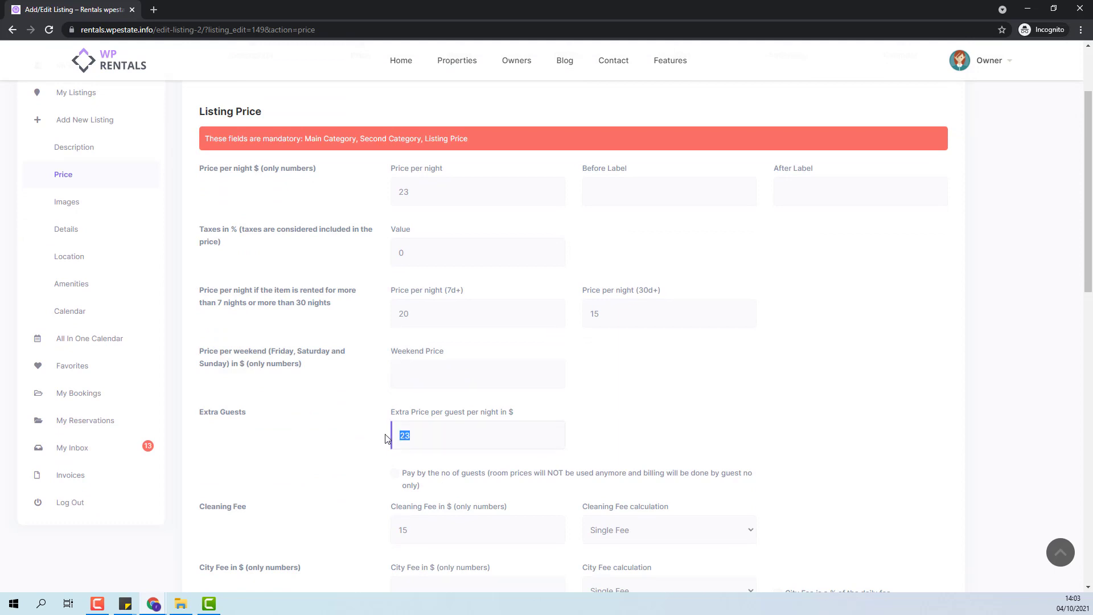
left_click(396, 473)
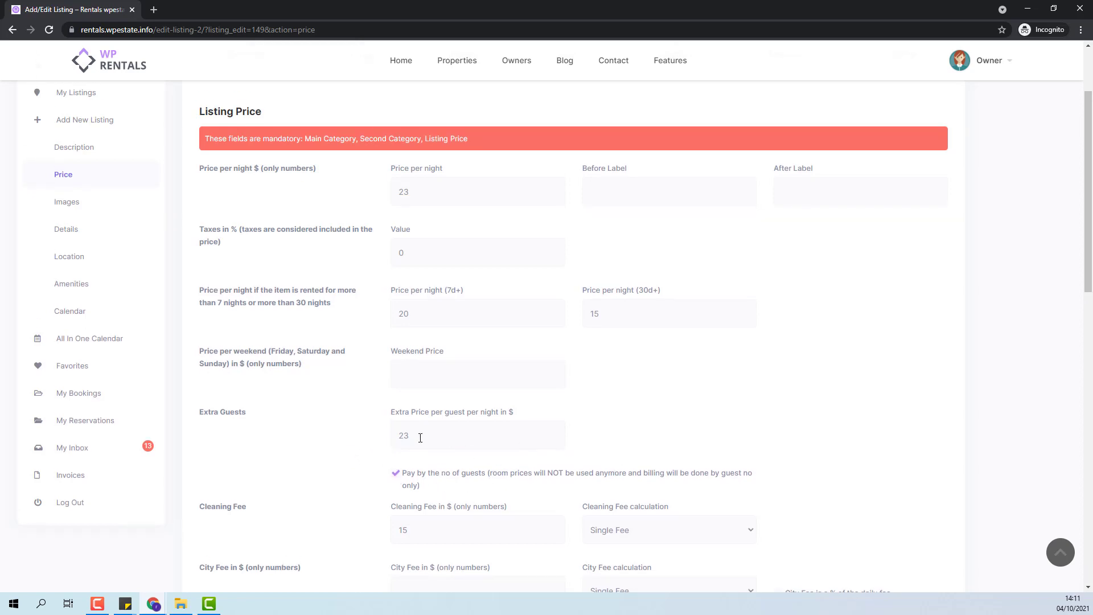
mouse_move(429, 183)
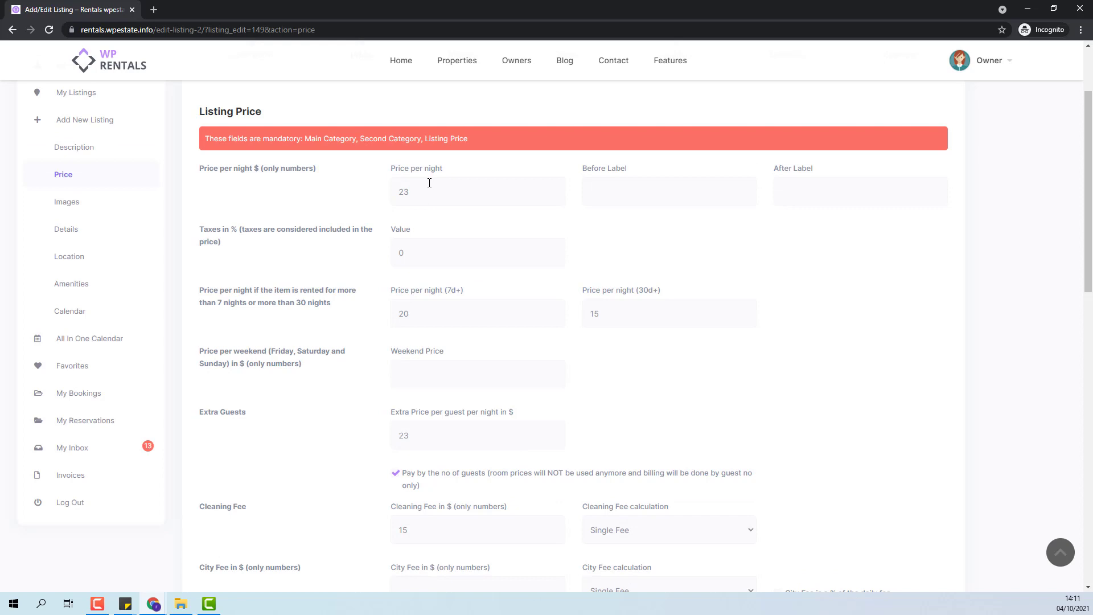
mouse_move(520, 525)
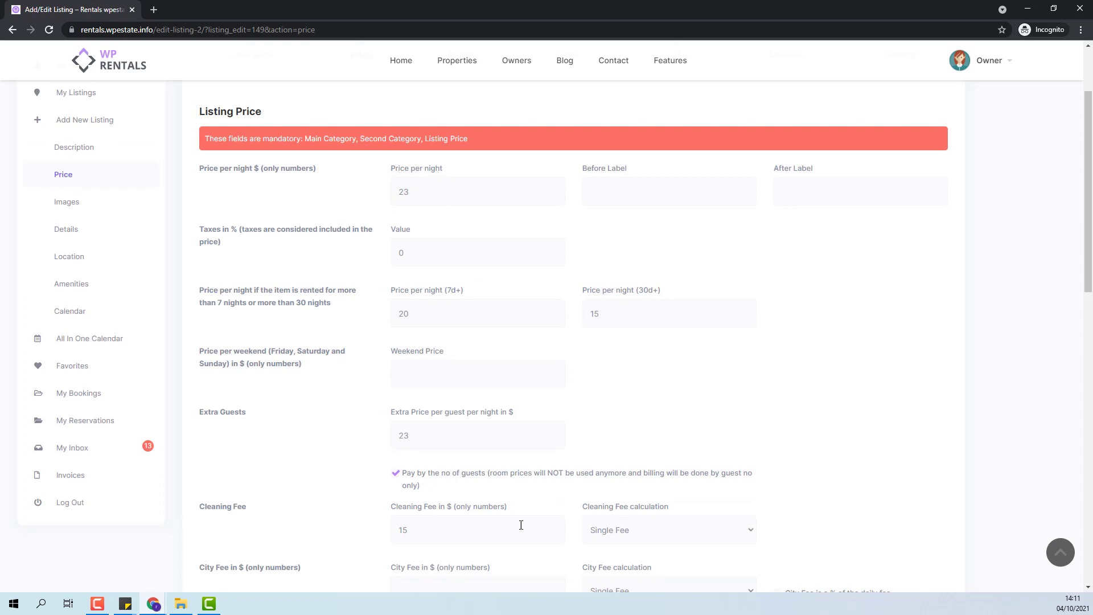
mouse_move(456, 433)
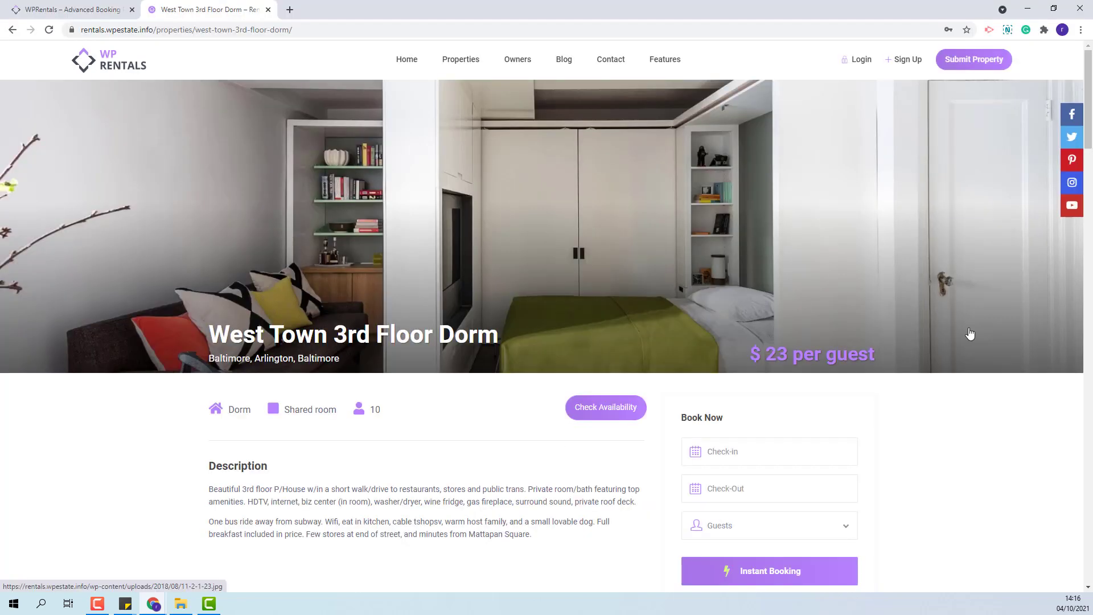
mouse_move(861, 291)
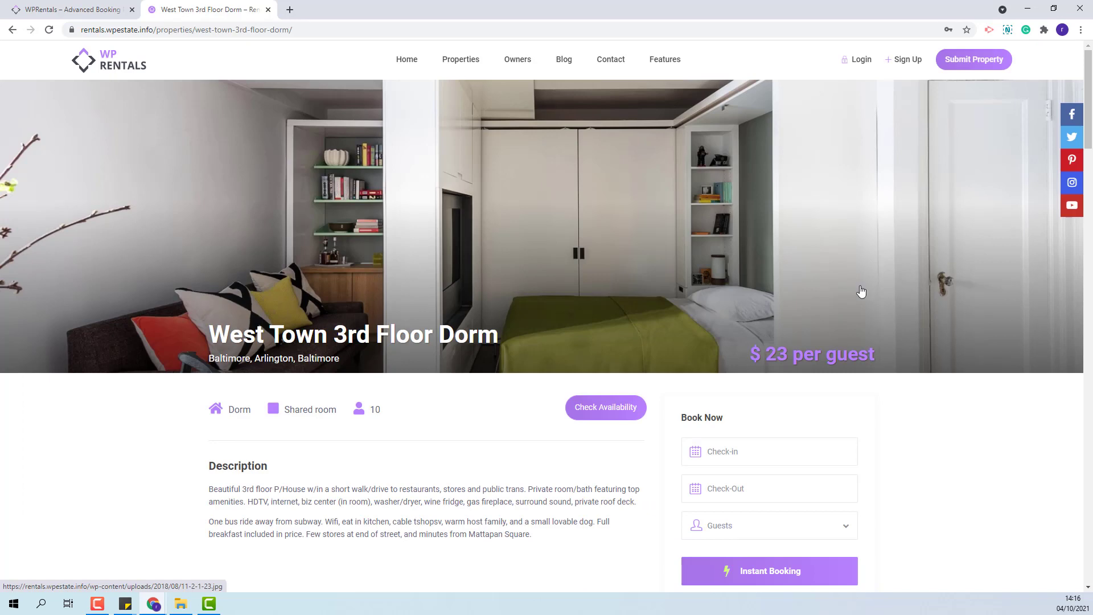
- Pick check-in 11-08-2021 and check-out 11-14-2021 in the Book Now form
scroll("down", 3)
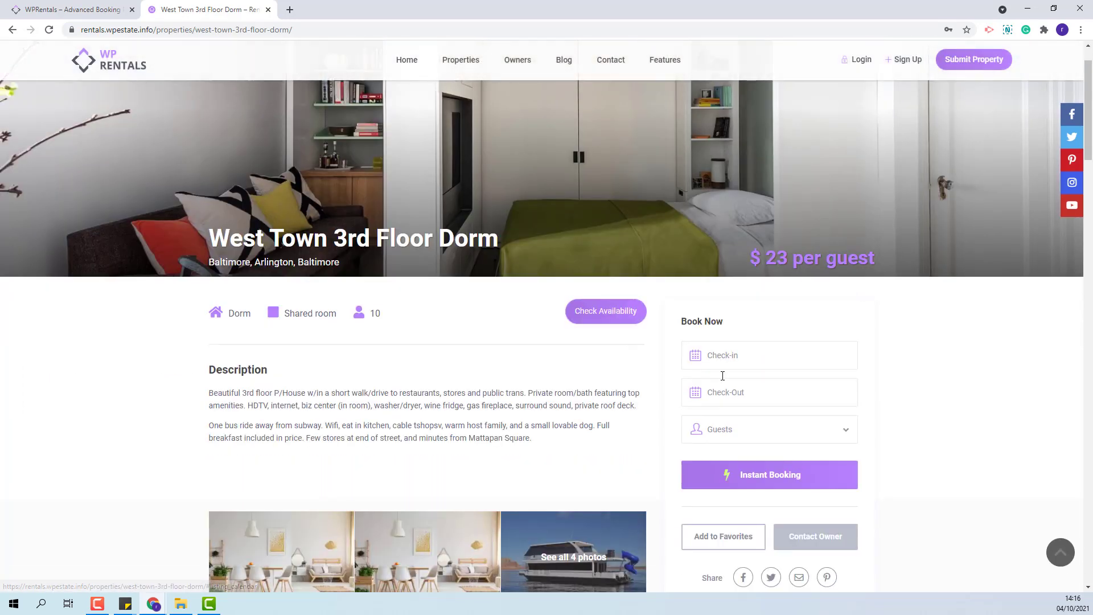
left_click(768, 355)
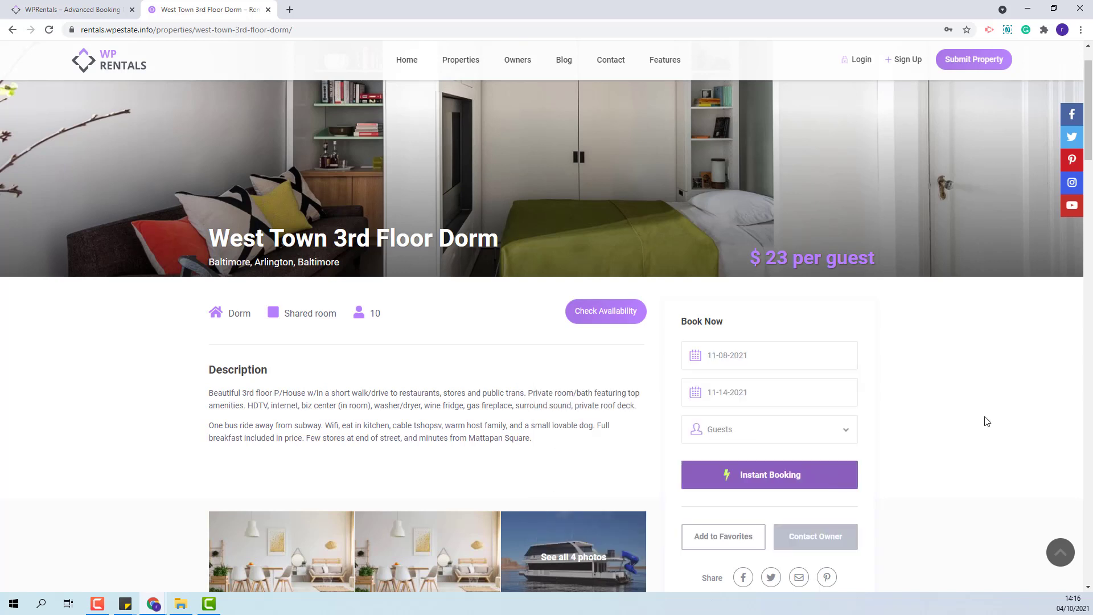
mouse_move(735, 488)
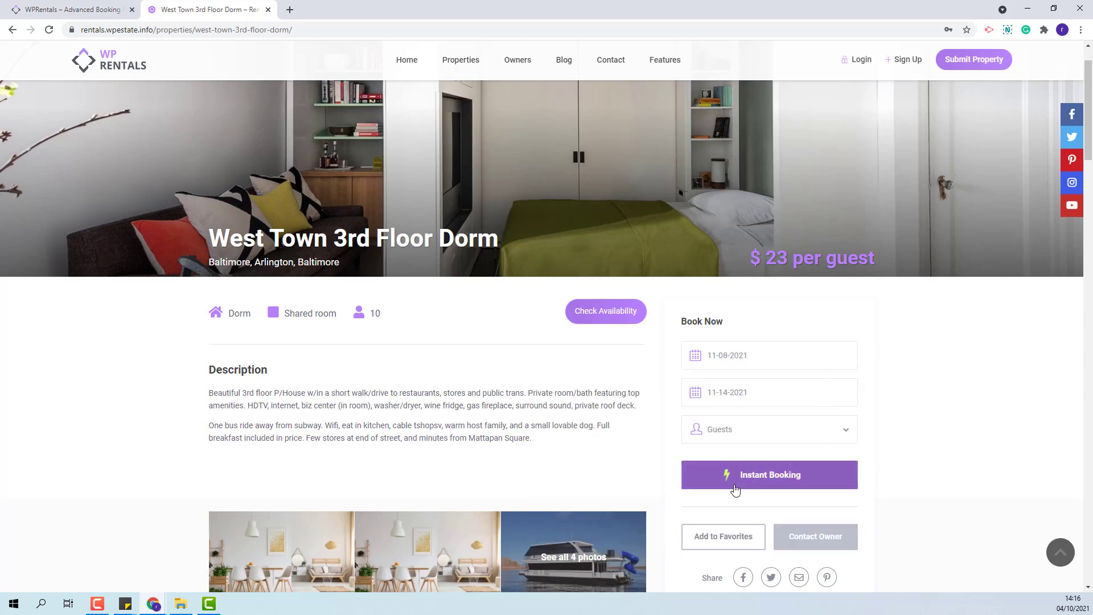
mouse_move(790, 489)
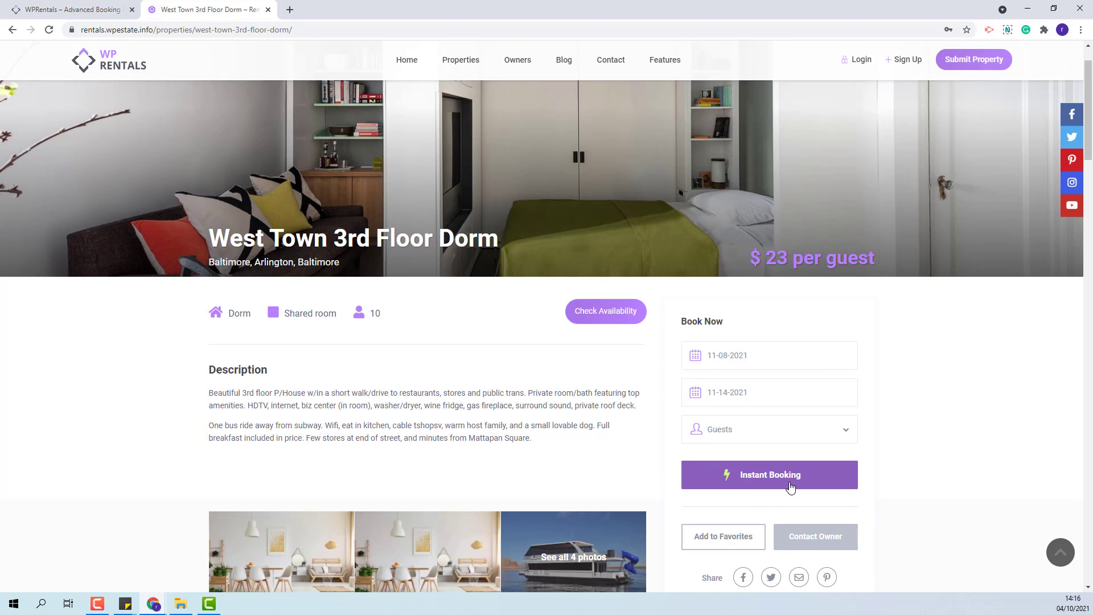
mouse_move(786, 485)
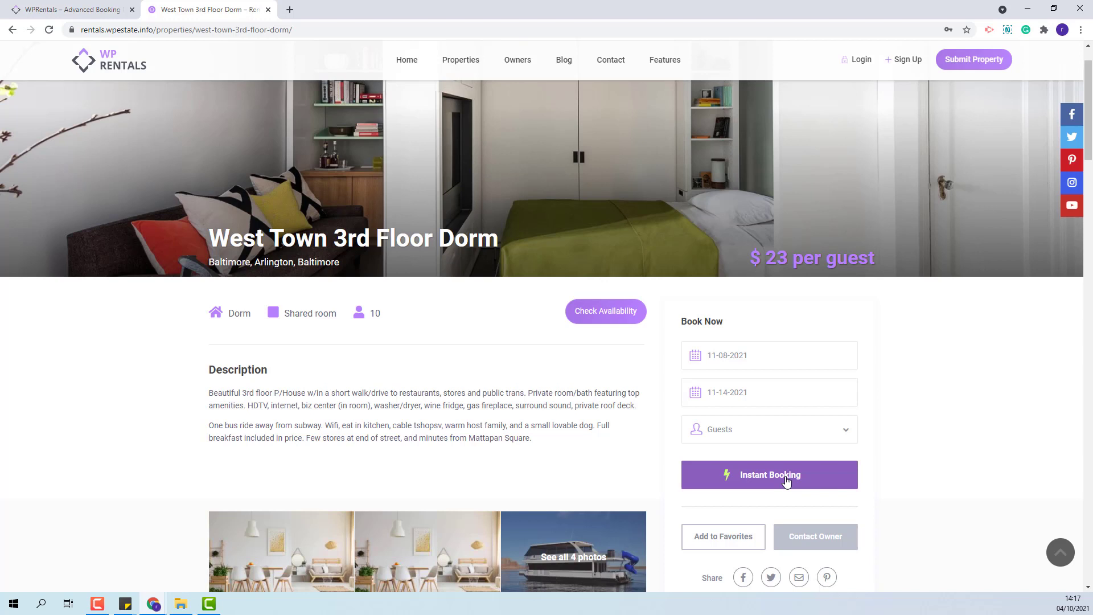
- Choose 11 guests, see the over-capacity warning, and reopen the guest count list
left_click(766, 429)
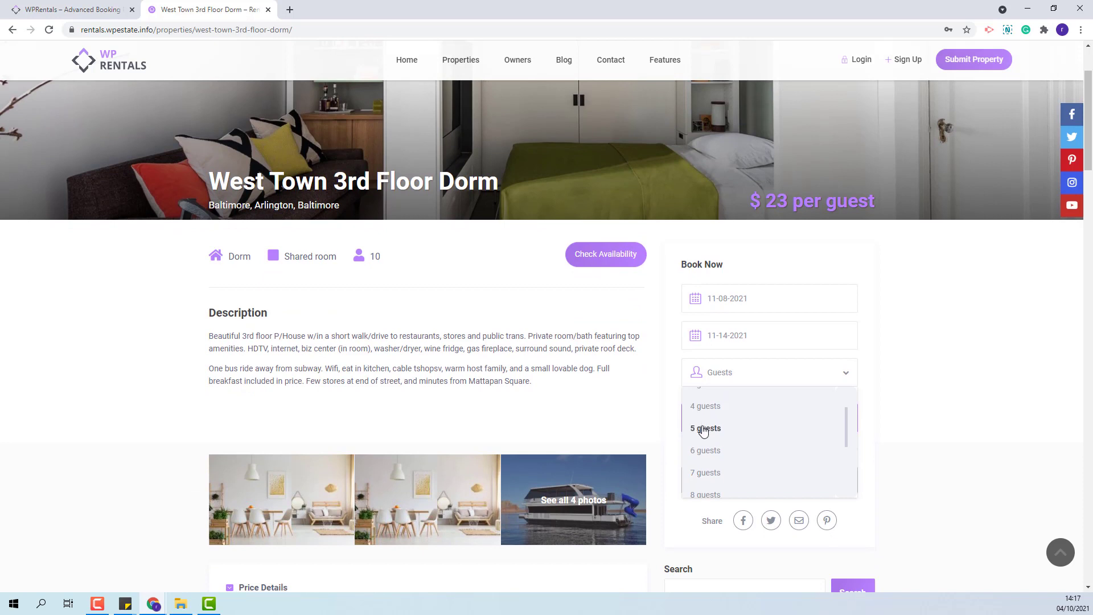
mouse_move(356, 262)
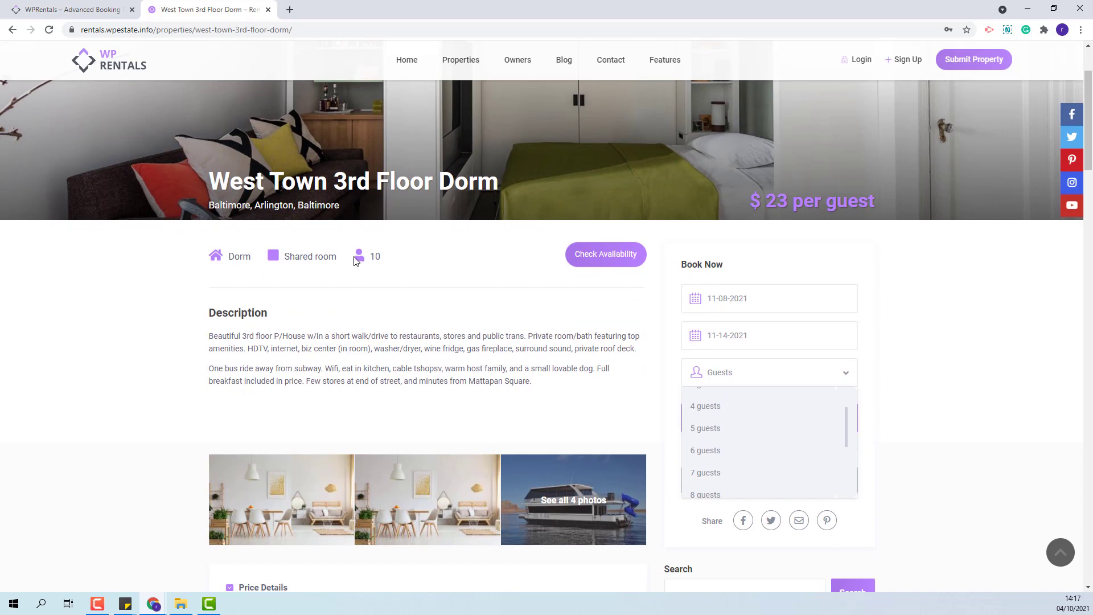
scroll("down", 3)
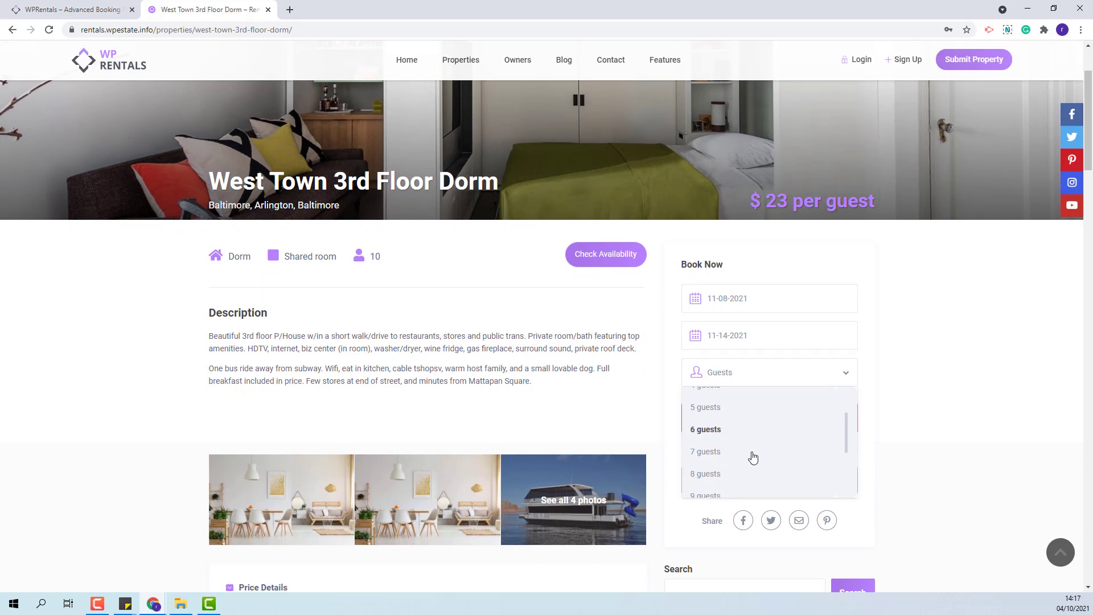
left_click(724, 492)
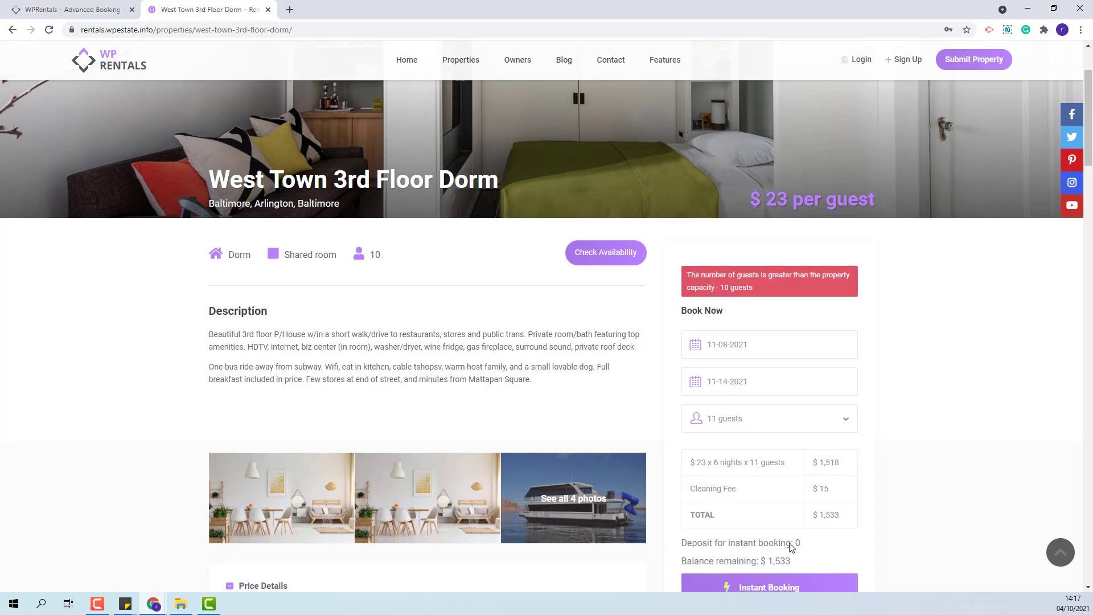
scroll("down", 3)
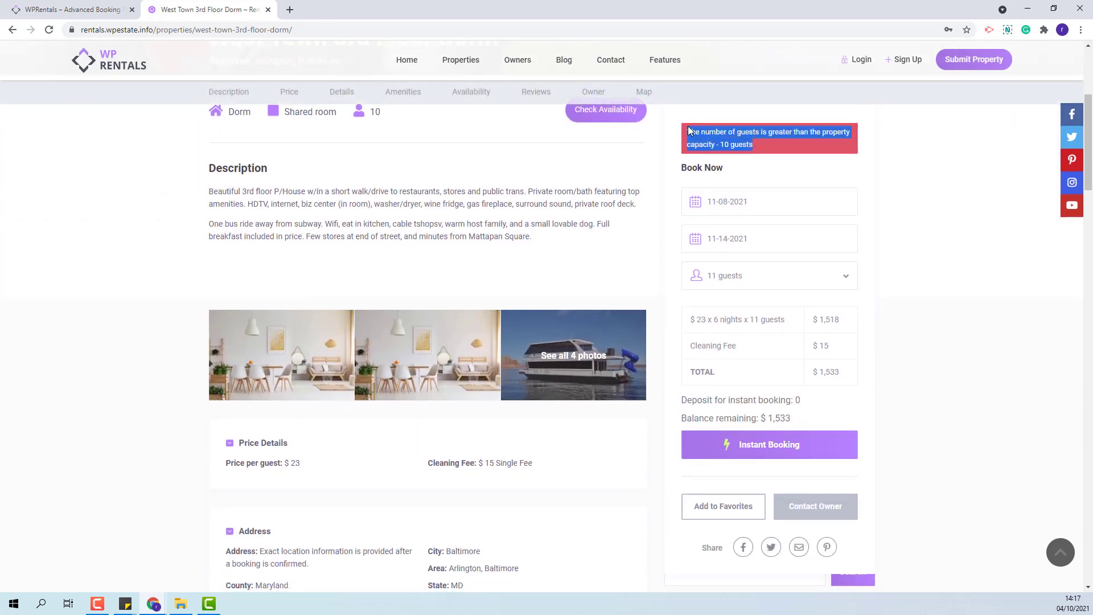
mouse_move(763, 132)
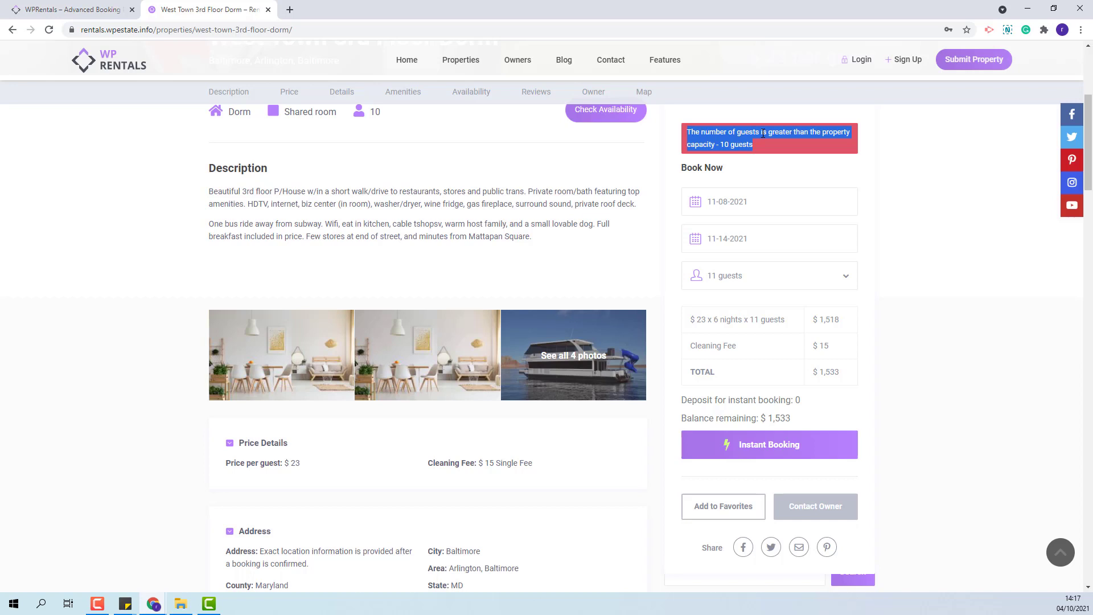
mouse_move(759, 151)
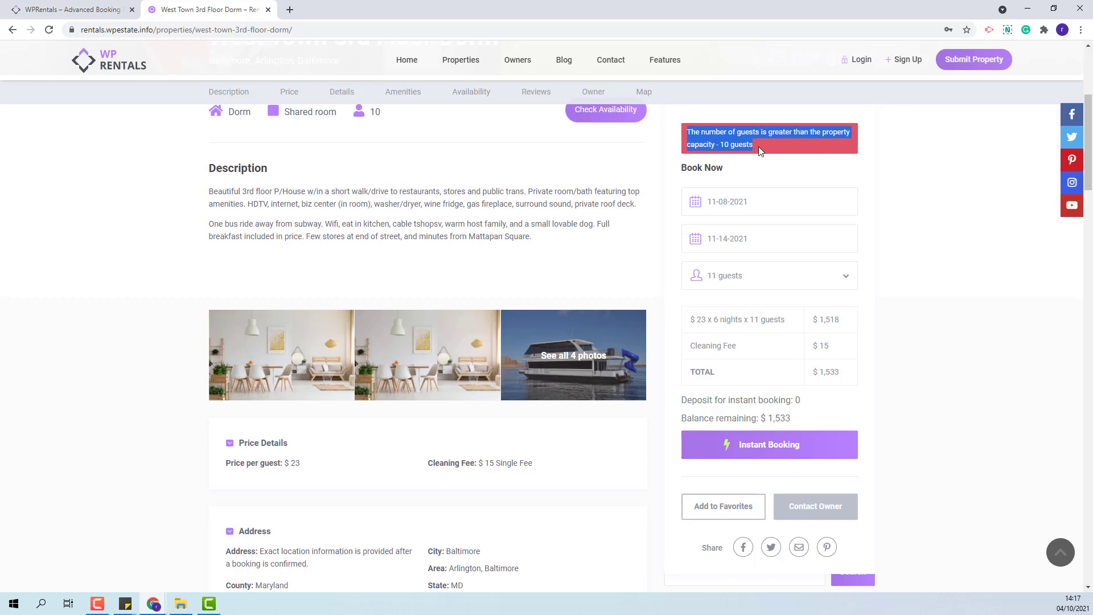
left_click(768, 274)
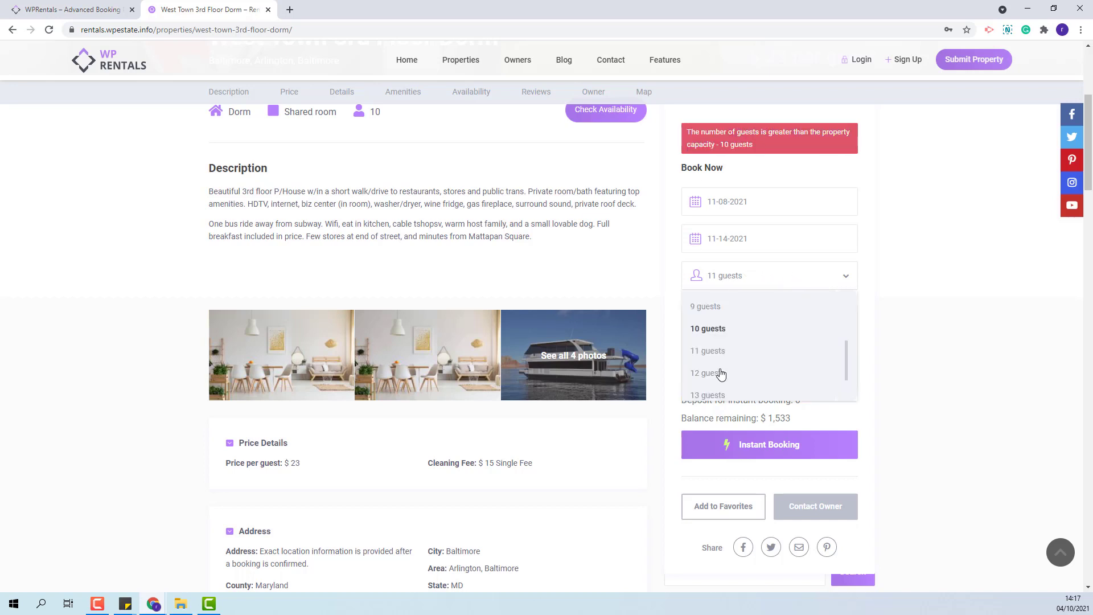
- Choose 9 guests, log in as 'guest', and request the instant booking
left_click(704, 307)
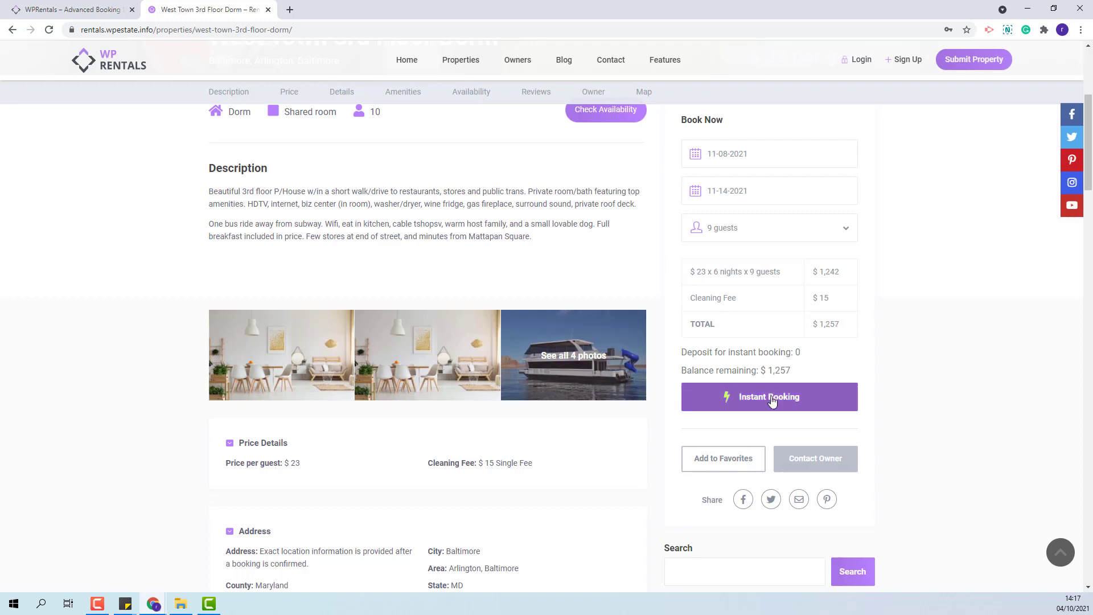
left_click(768, 397)
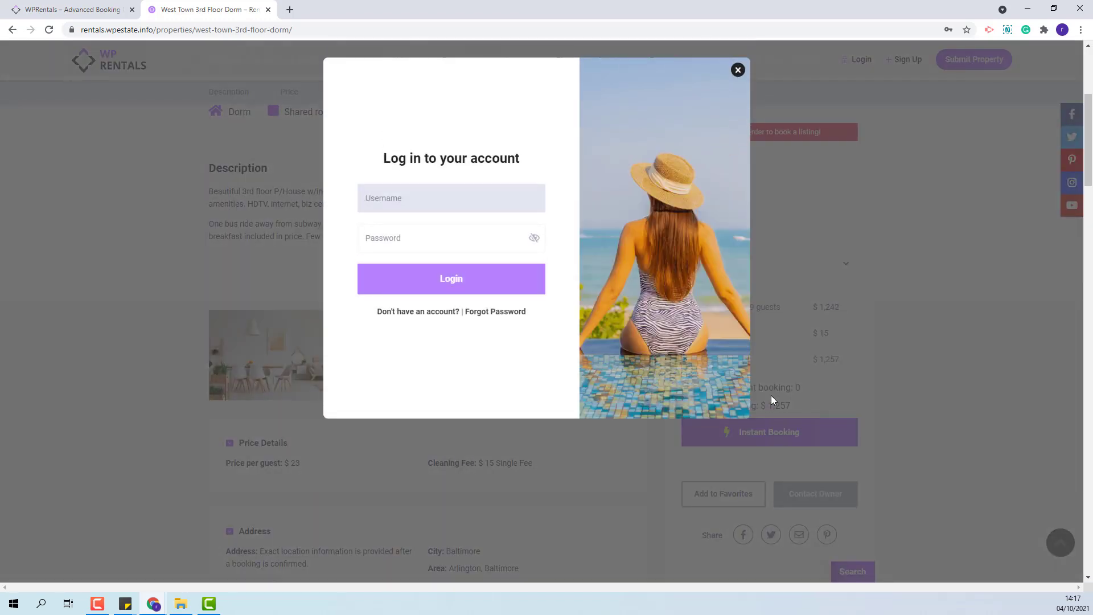
type("guest")
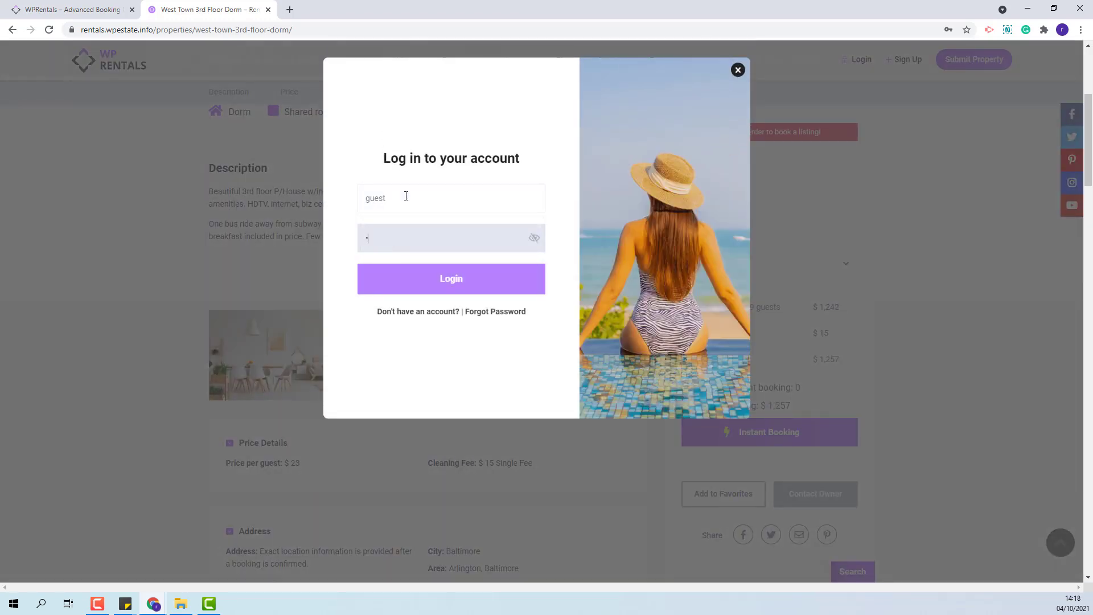
left_click(451, 278)
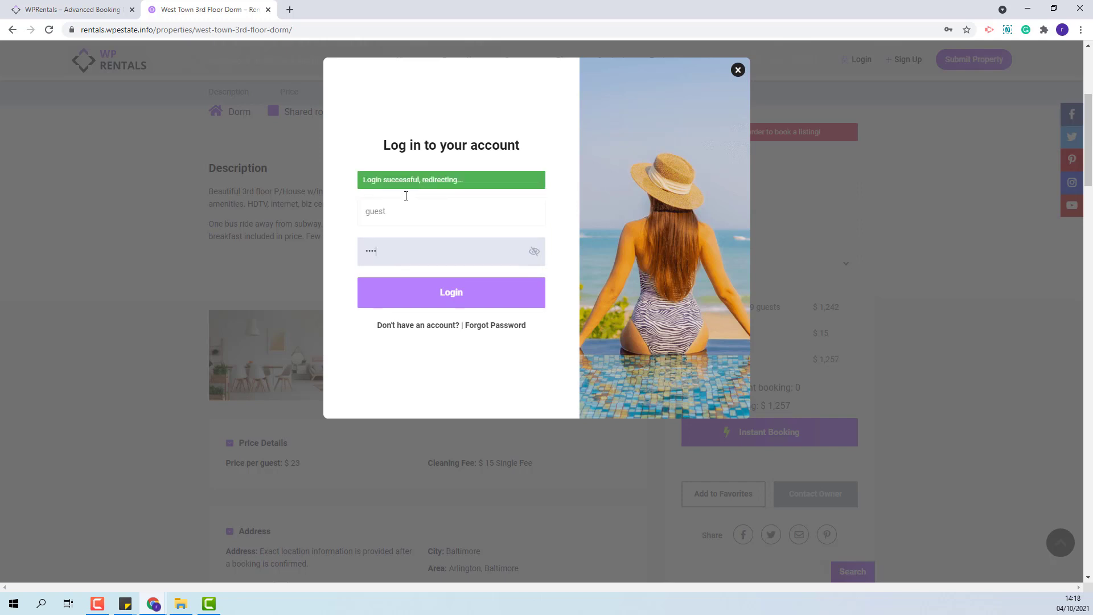
left_click(451, 293)
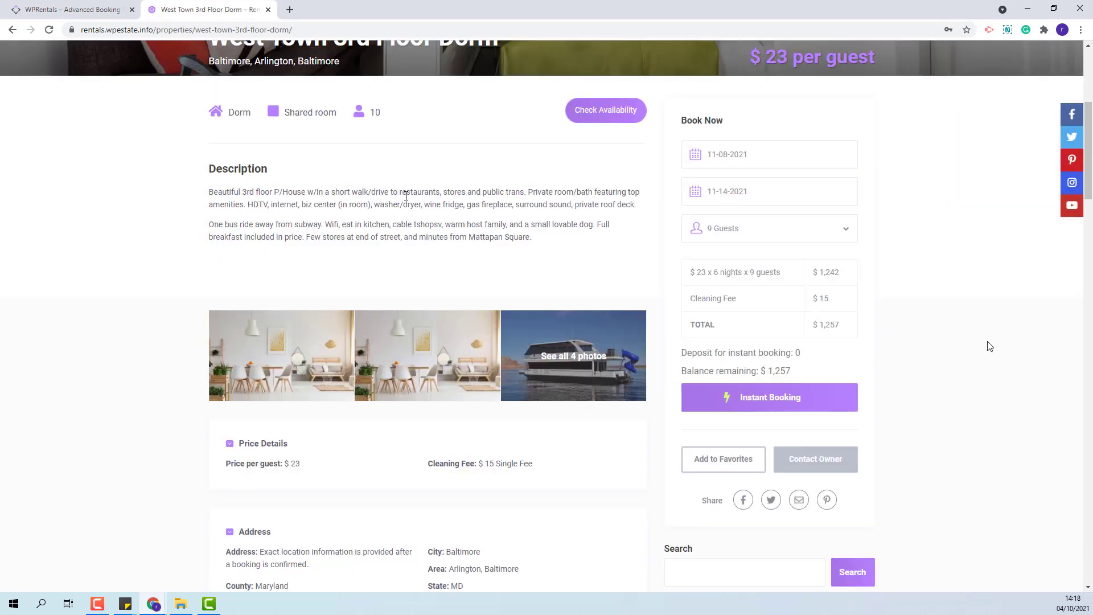
left_click(769, 397)
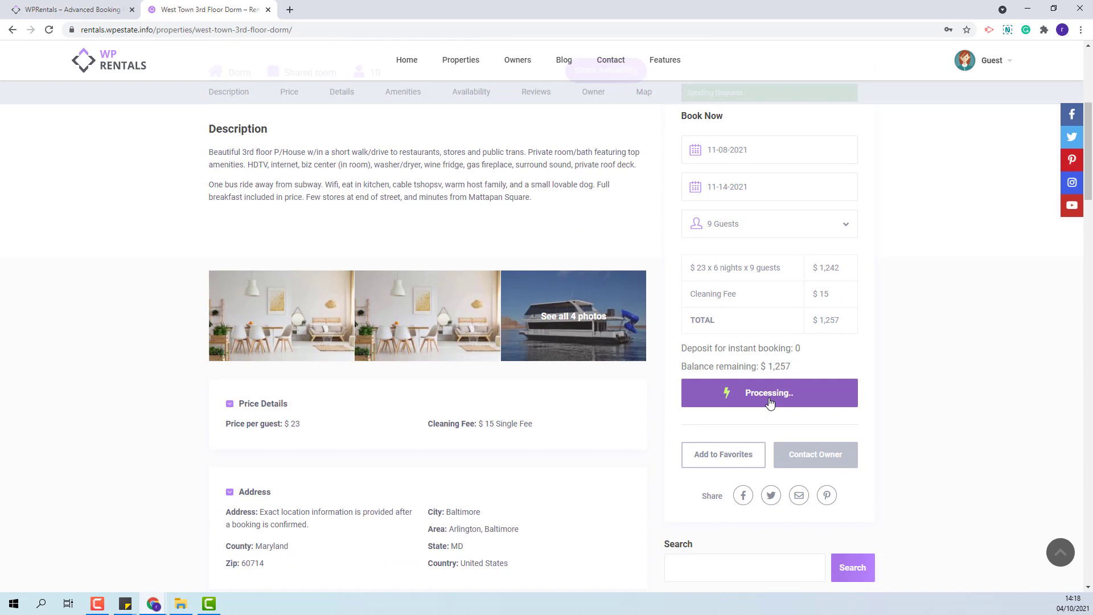
- Confirm invoice INV35420 for USD 1,257 with Confirm Booking - No Deposit Needed
left_click(769, 393)
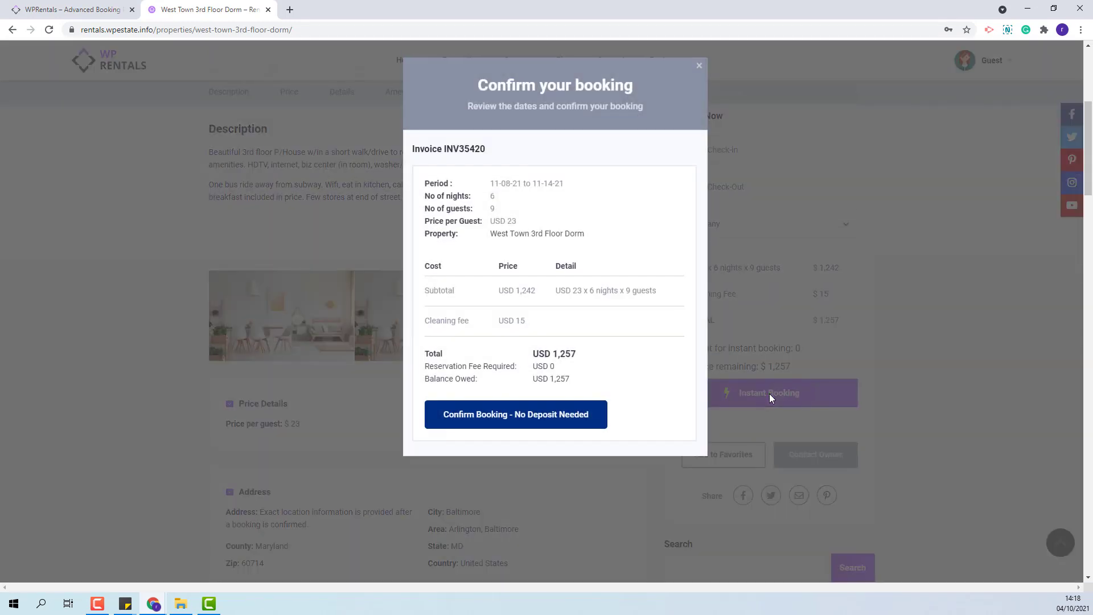
mouse_move(568, 82)
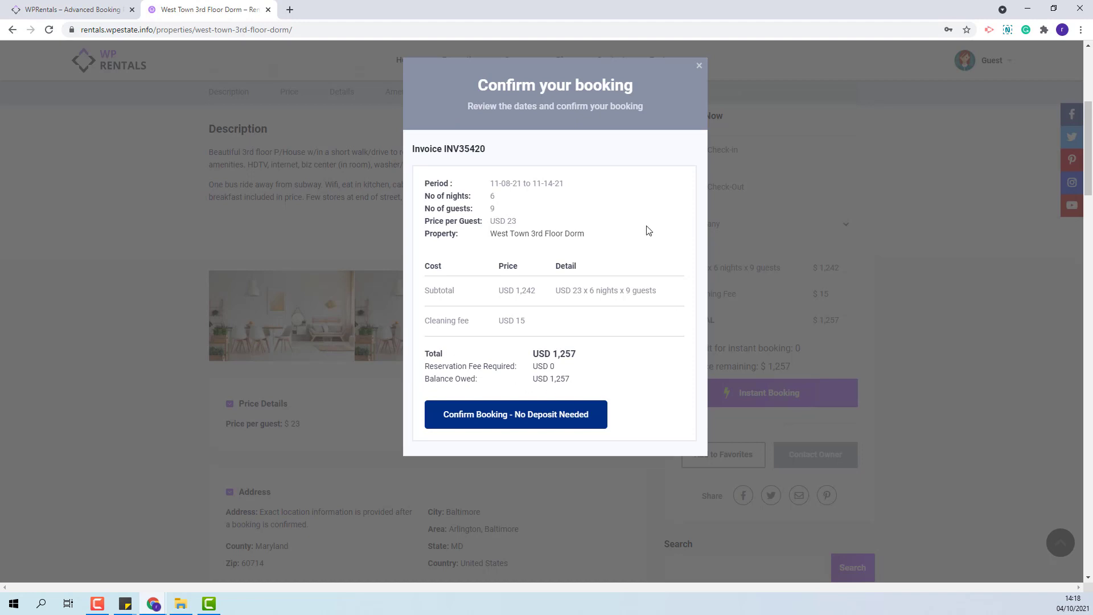
mouse_move(387, 250)
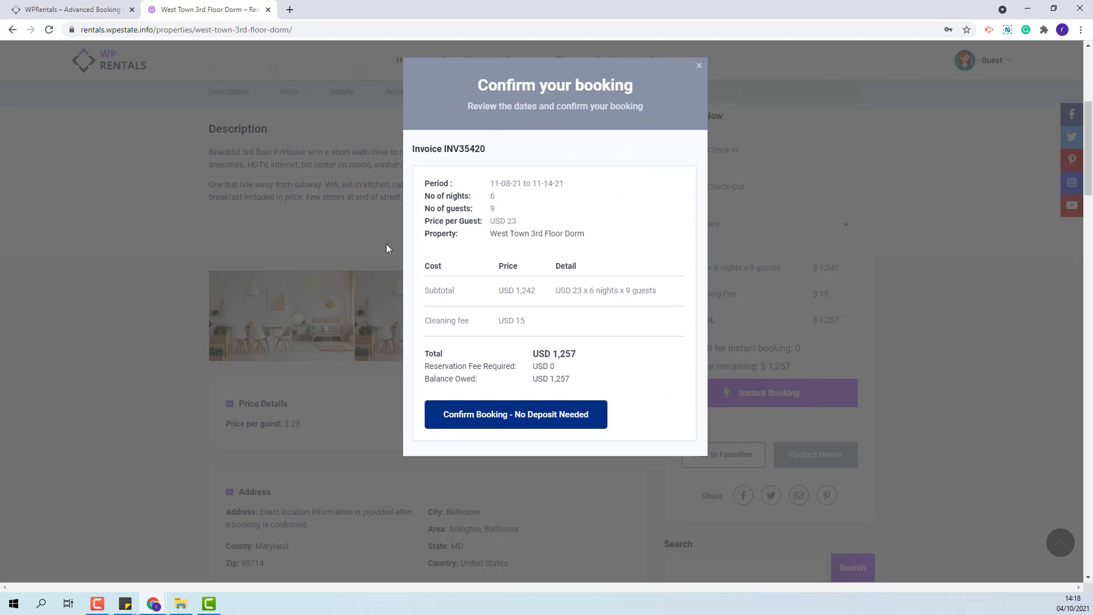
mouse_move(453, 421)
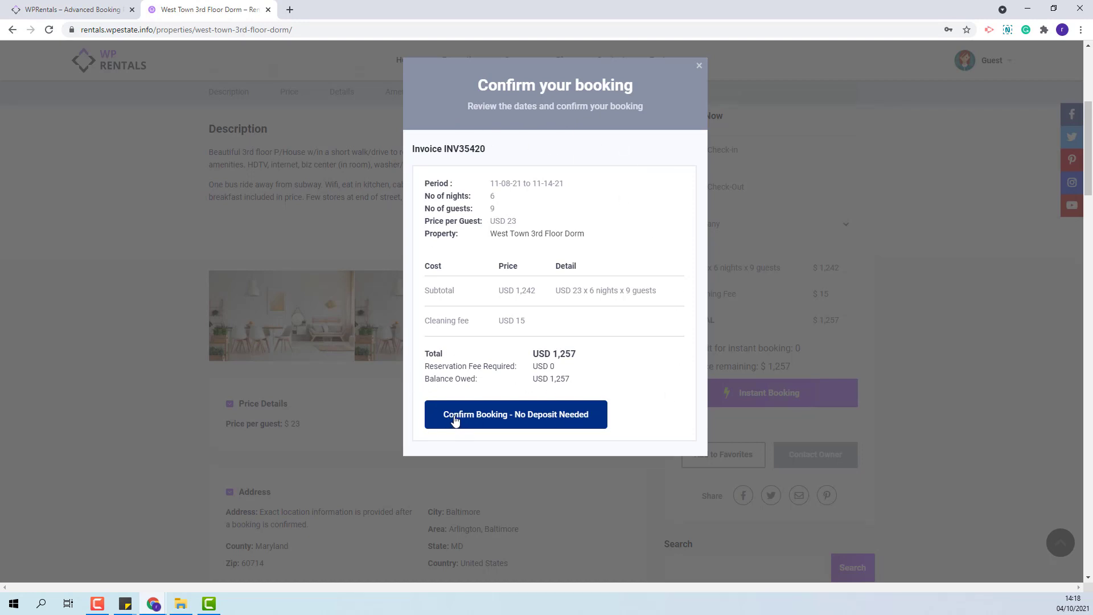
mouse_move(578, 430)
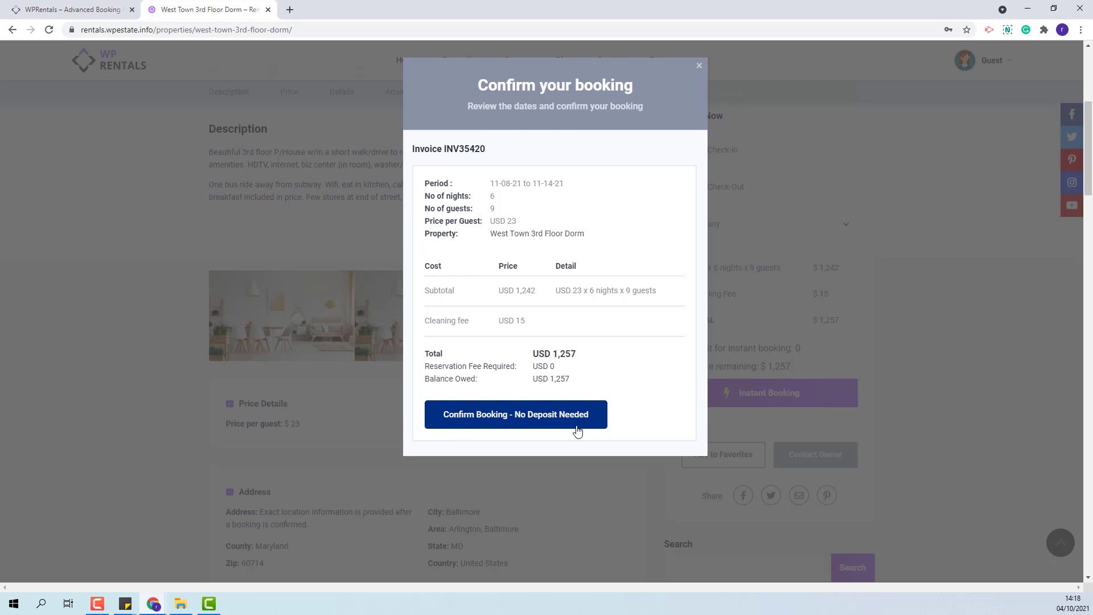
left_click(516, 413)
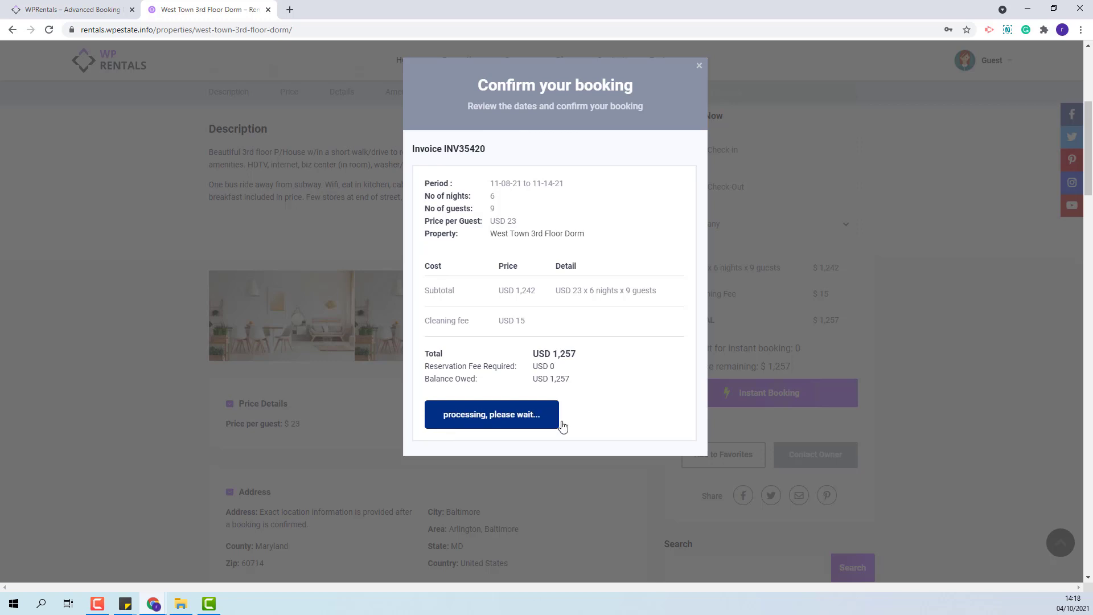
left_click(491, 414)
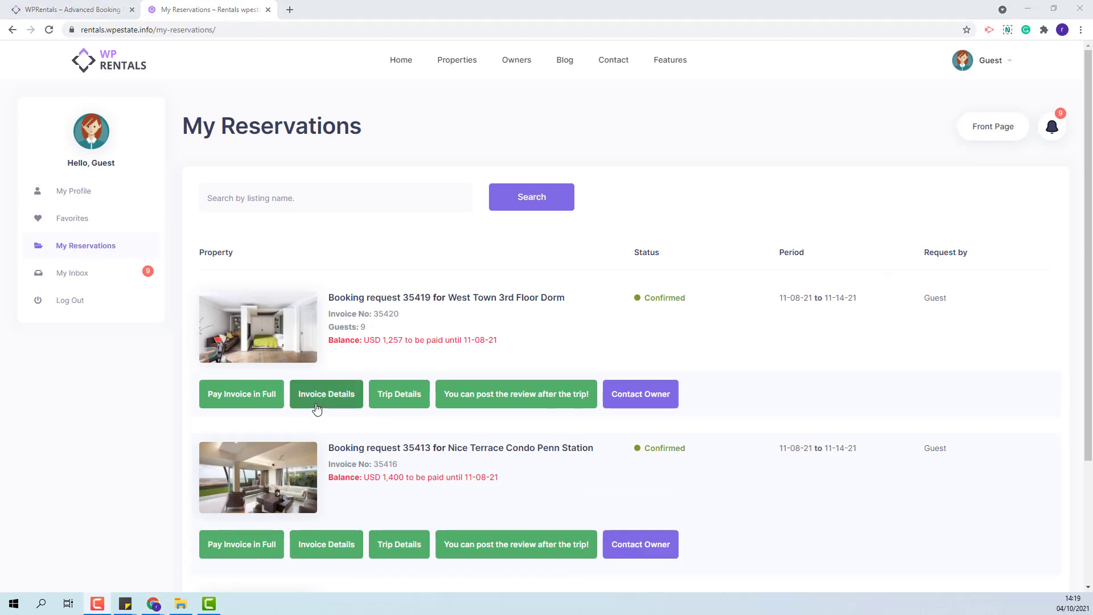
mouse_move(778, 315)
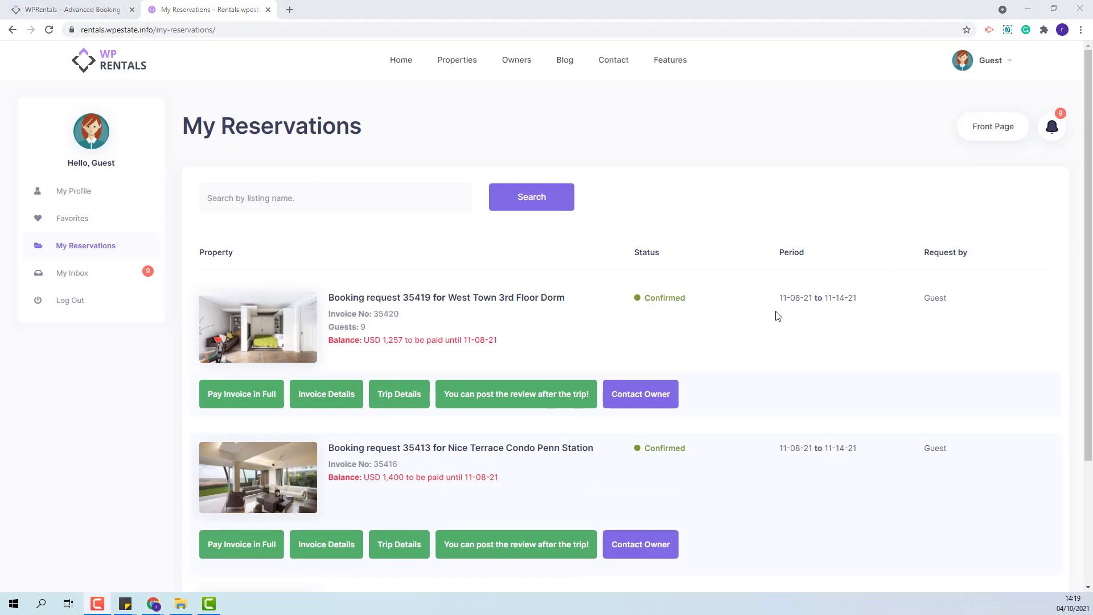
- Show the guest-side invoice details for booking request 35419 on My Reservations
left_click(325, 394)
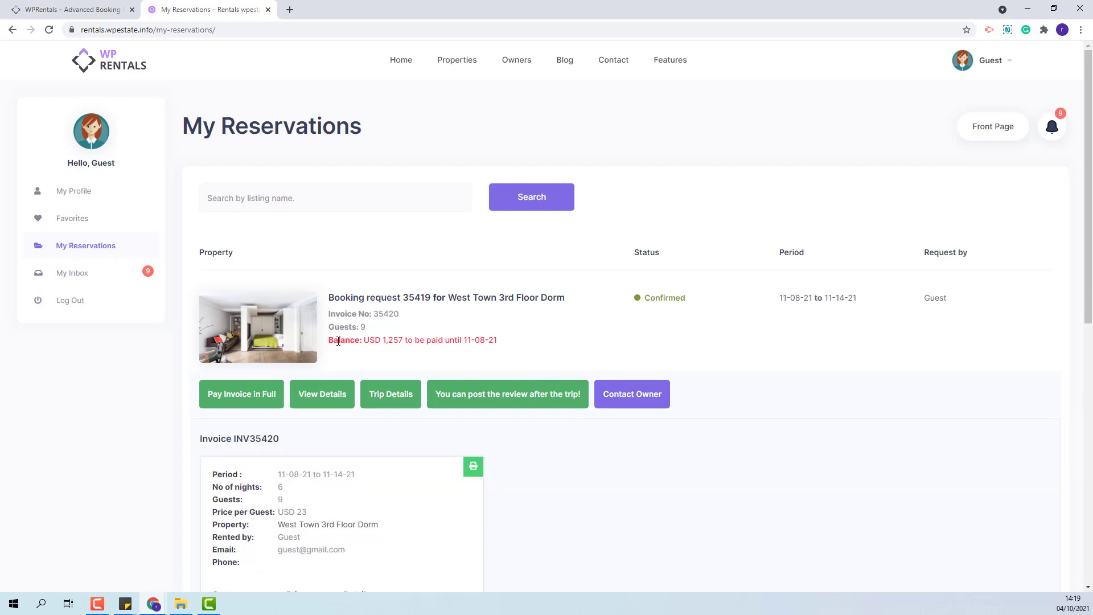
scroll("down", 3)
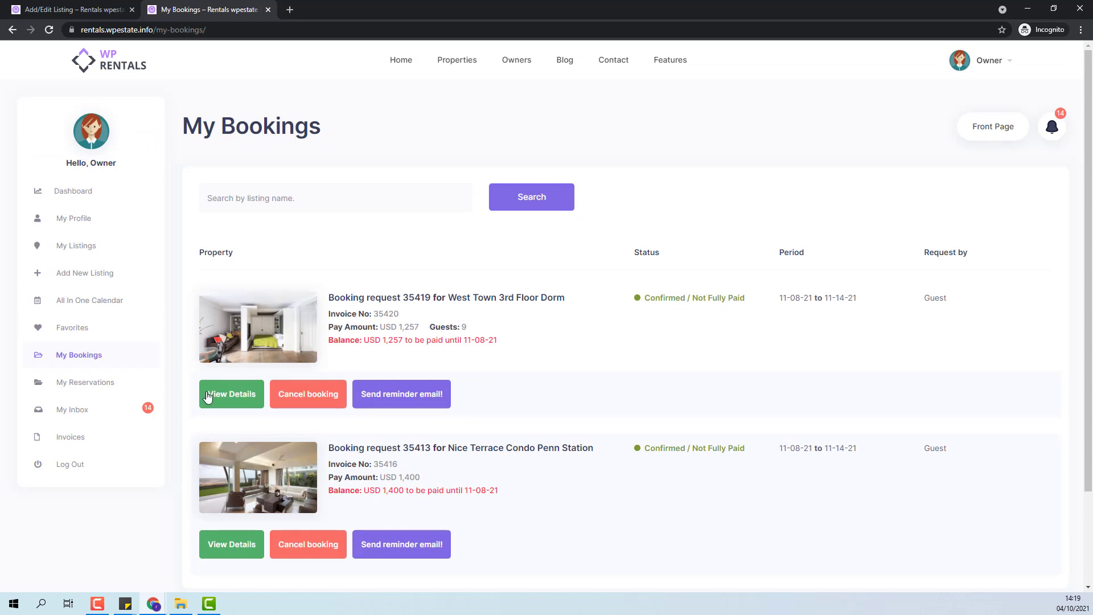
- Show the owner-side invoice for booking 35419: $1,257 paid by user, $1,242 earned
left_click(232, 393)
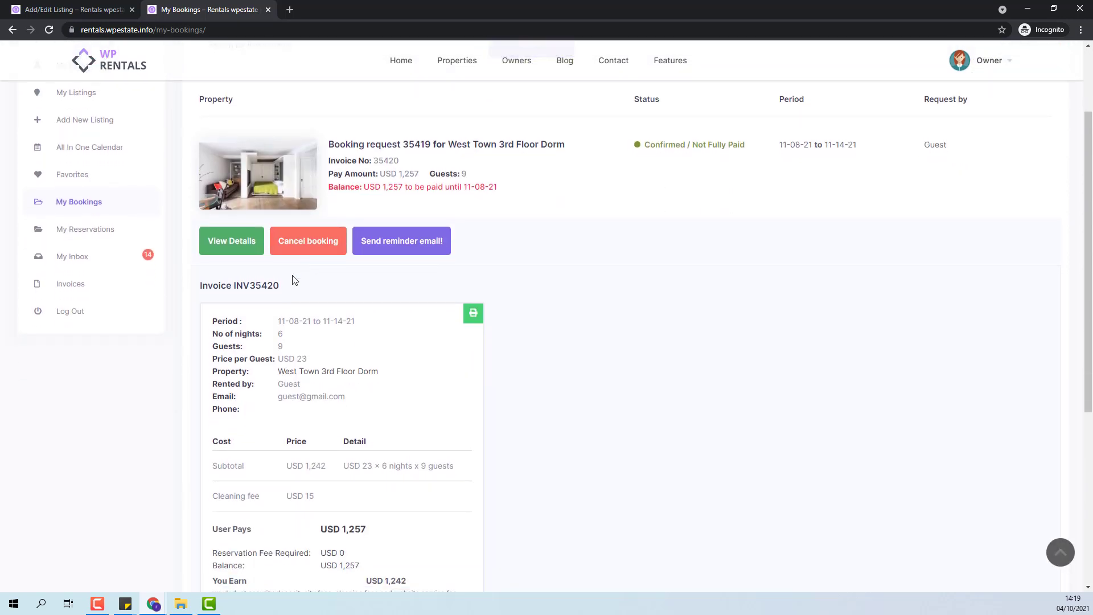
mouse_move(297, 329)
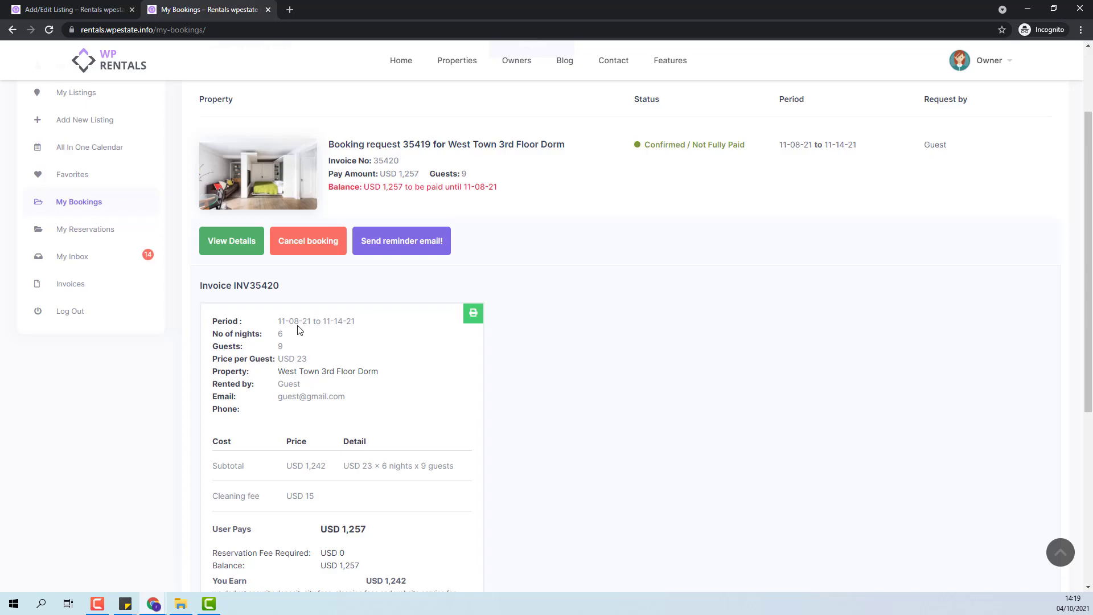